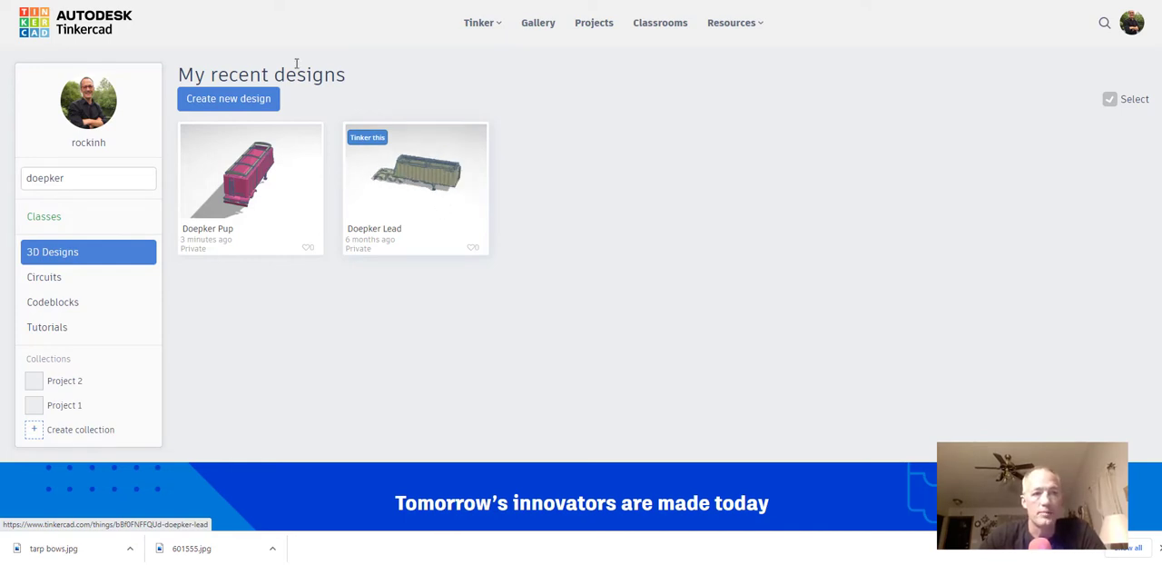
pyautogui.moveTo(75, 51)
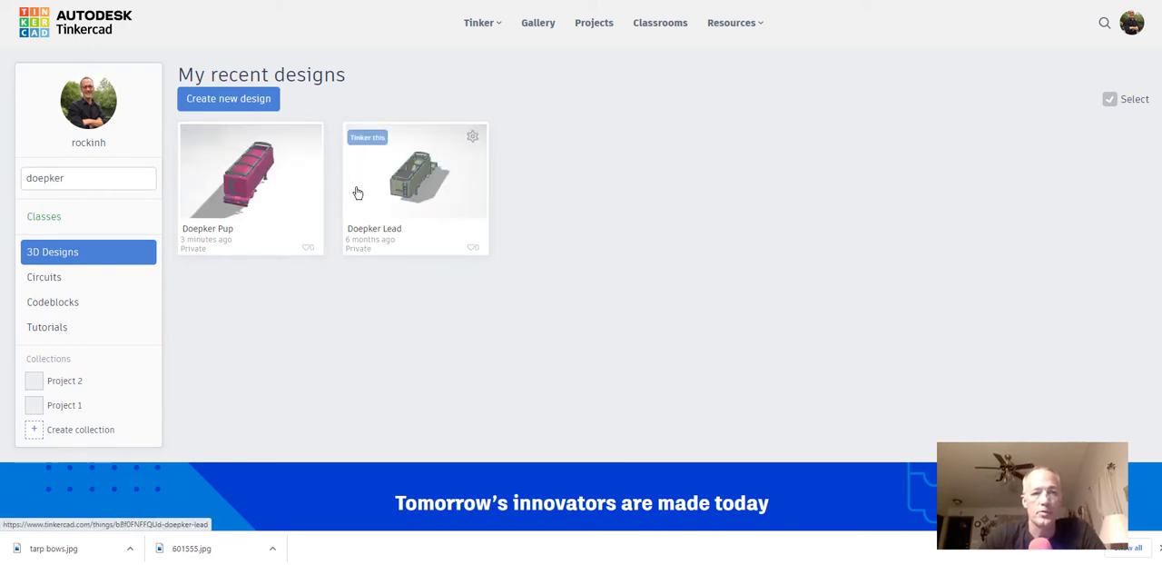
# - Open the Doepker Lead design from recent designs in the 3D editor
pyautogui.click(414, 172)
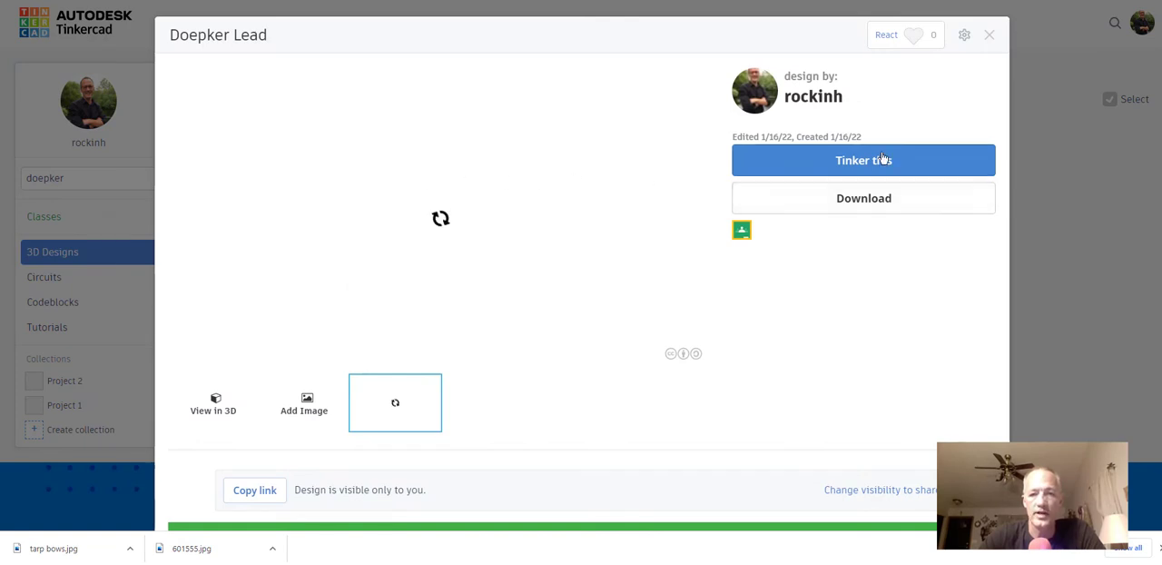
pyautogui.click(865, 160)
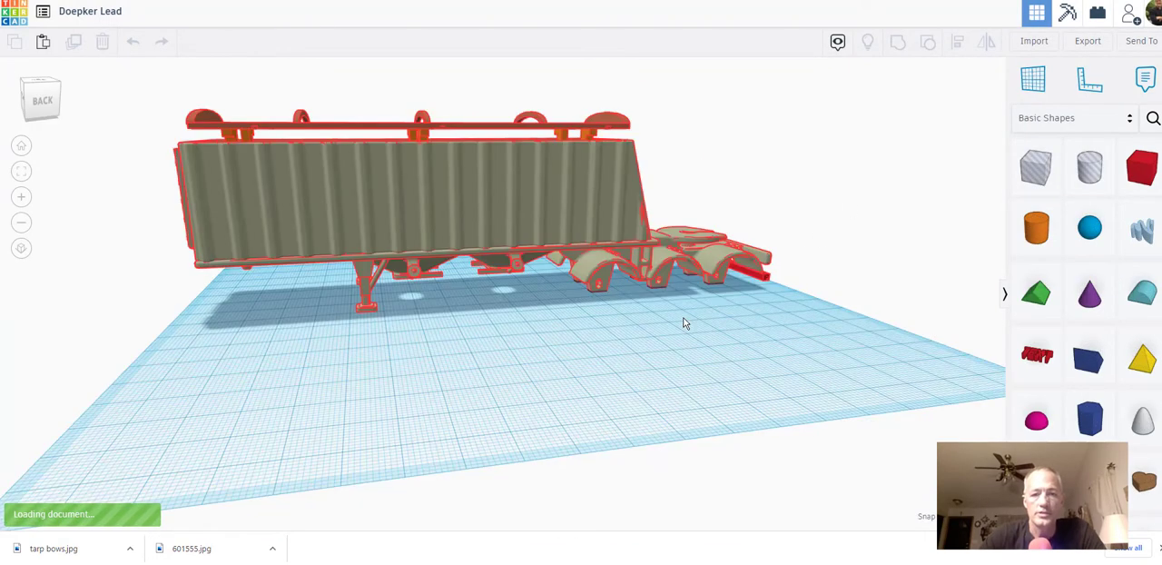
pyautogui.moveTo(512, 218)
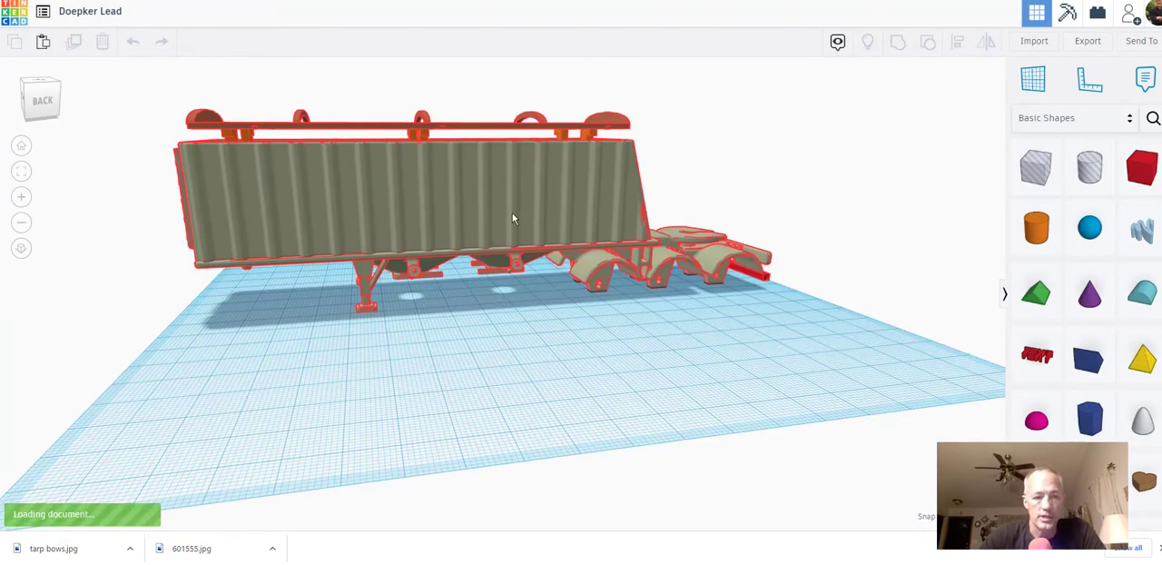
pyautogui.moveTo(589, 219)
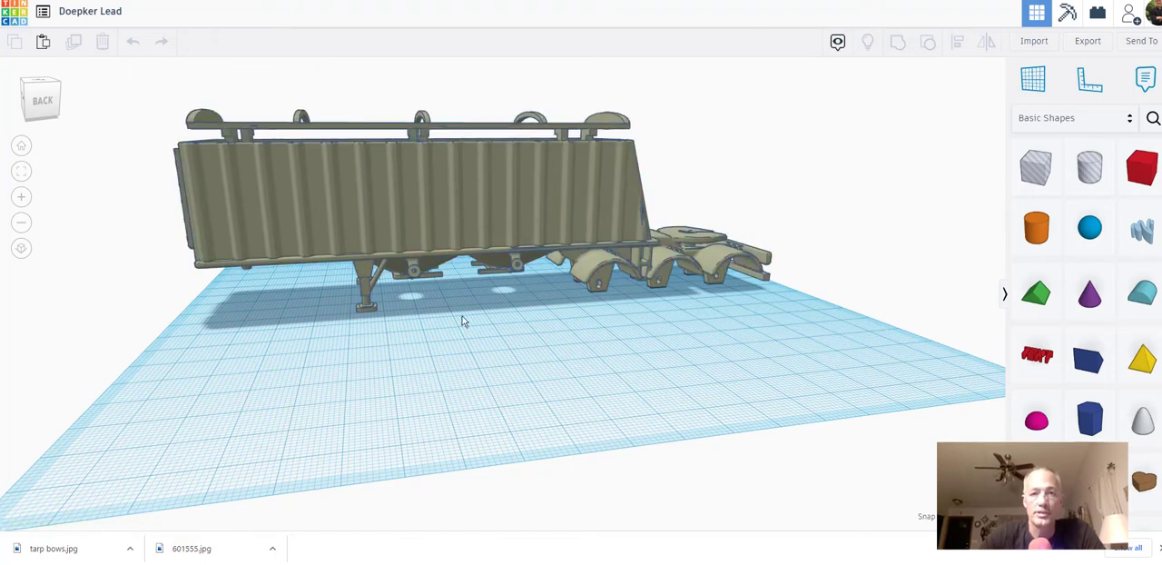
pyautogui.moveTo(487, 251)
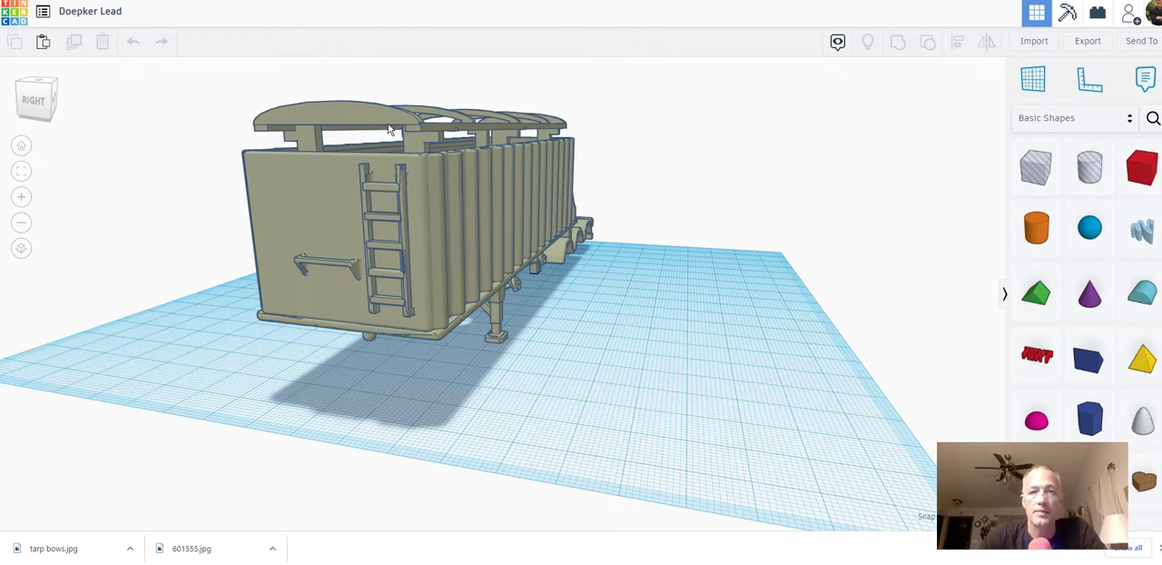
pyautogui.moveTo(542, 118)
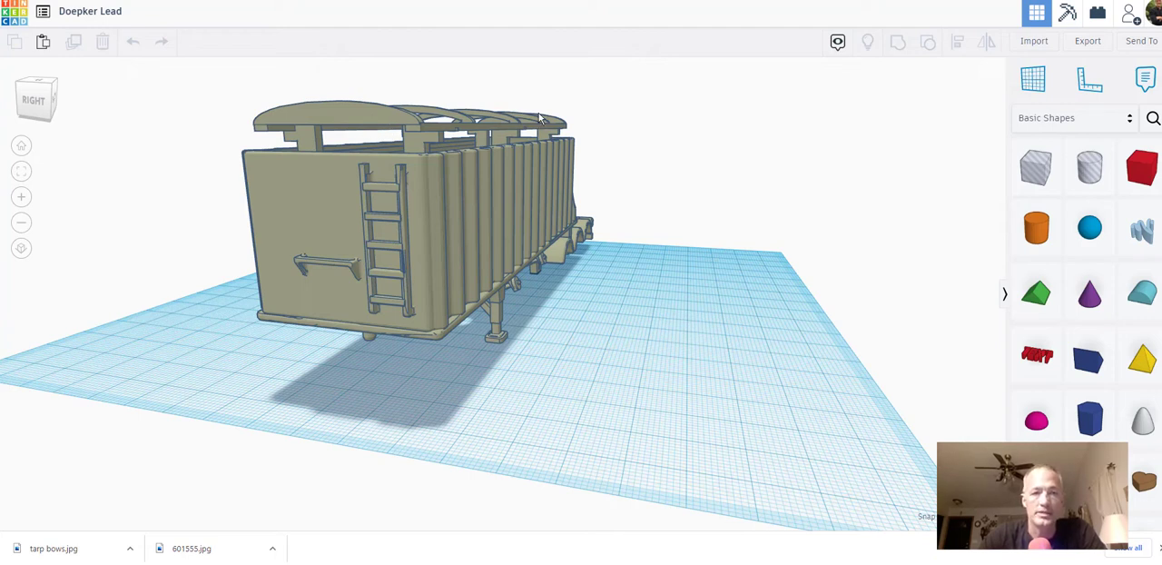
pyautogui.moveTo(463, 128)
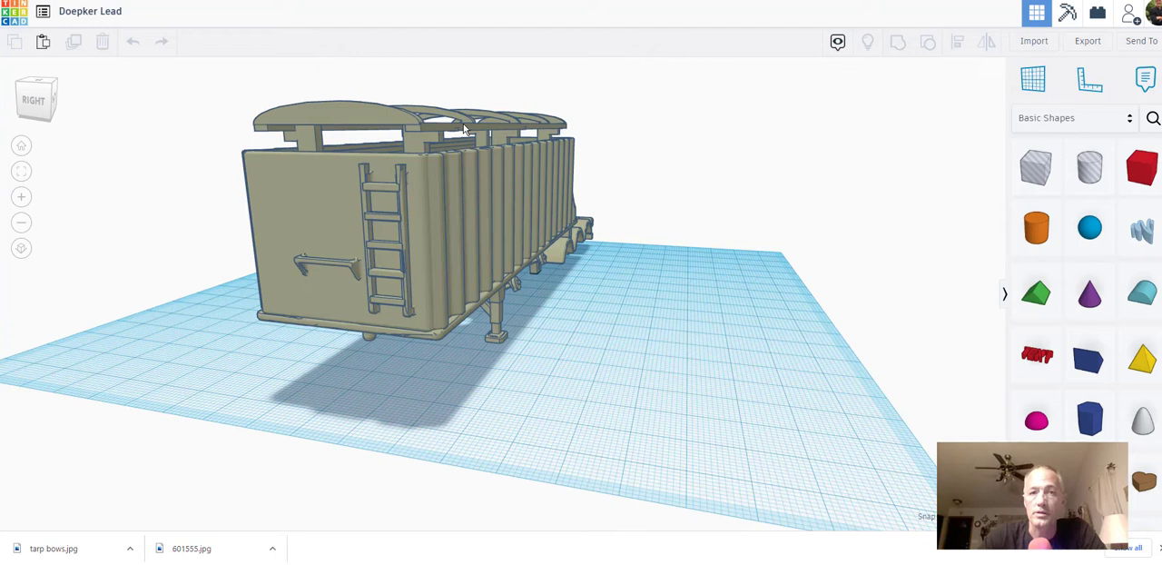
pyautogui.moveTo(563, 174)
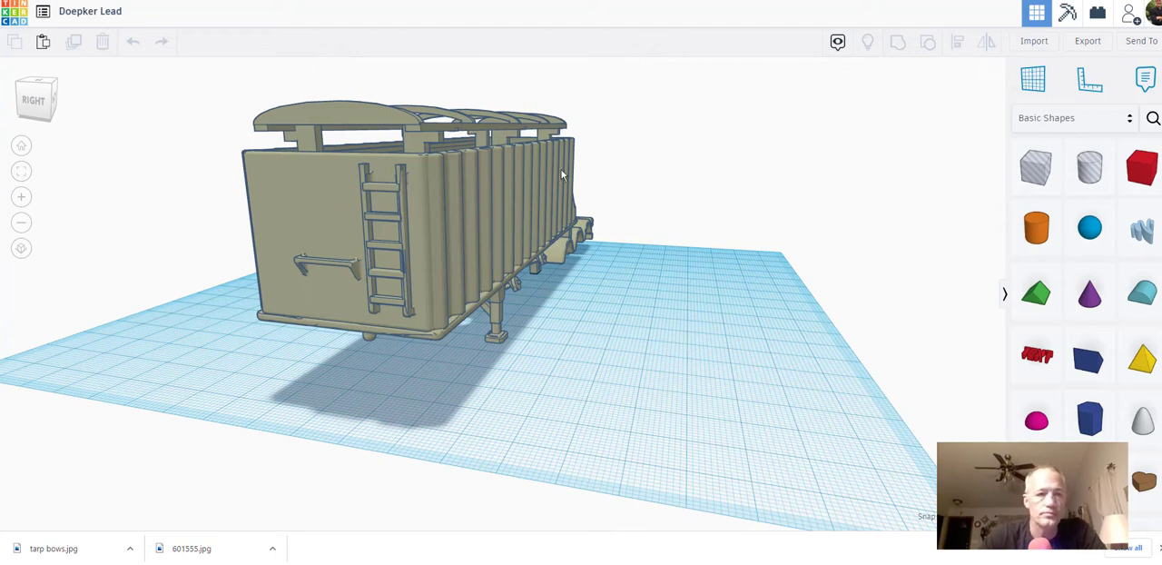
pyautogui.moveTo(590, 269)
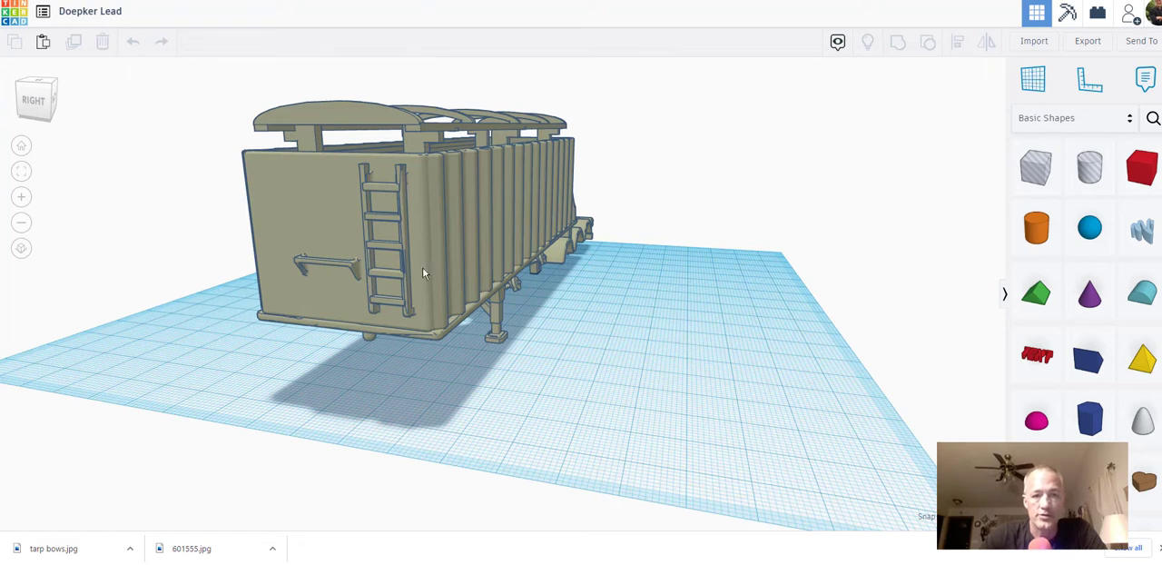
pyautogui.moveTo(436, 263)
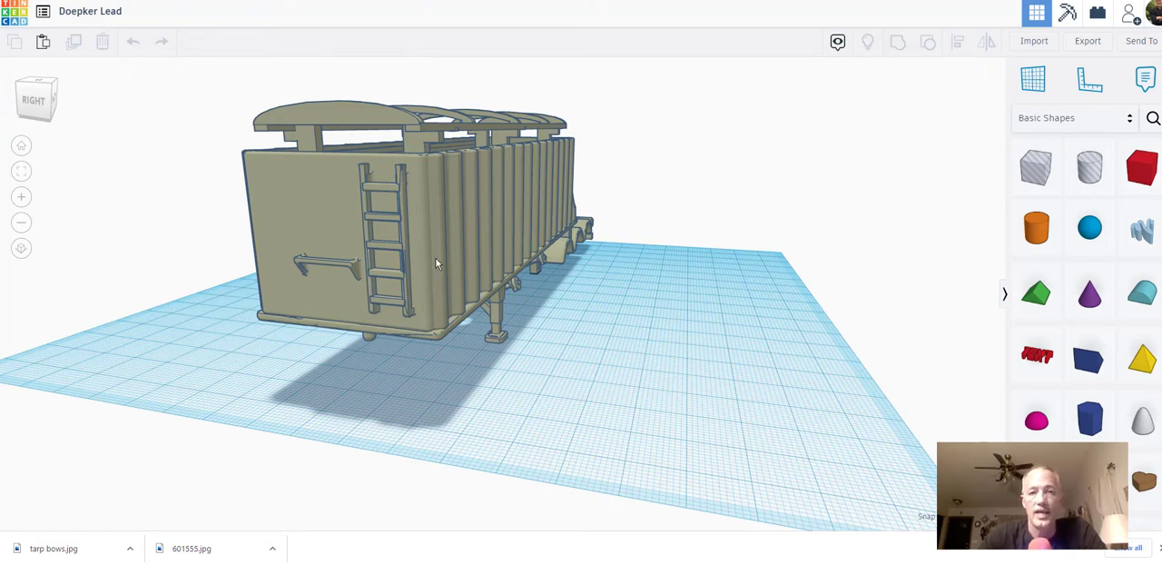
pyautogui.moveTo(377, 223)
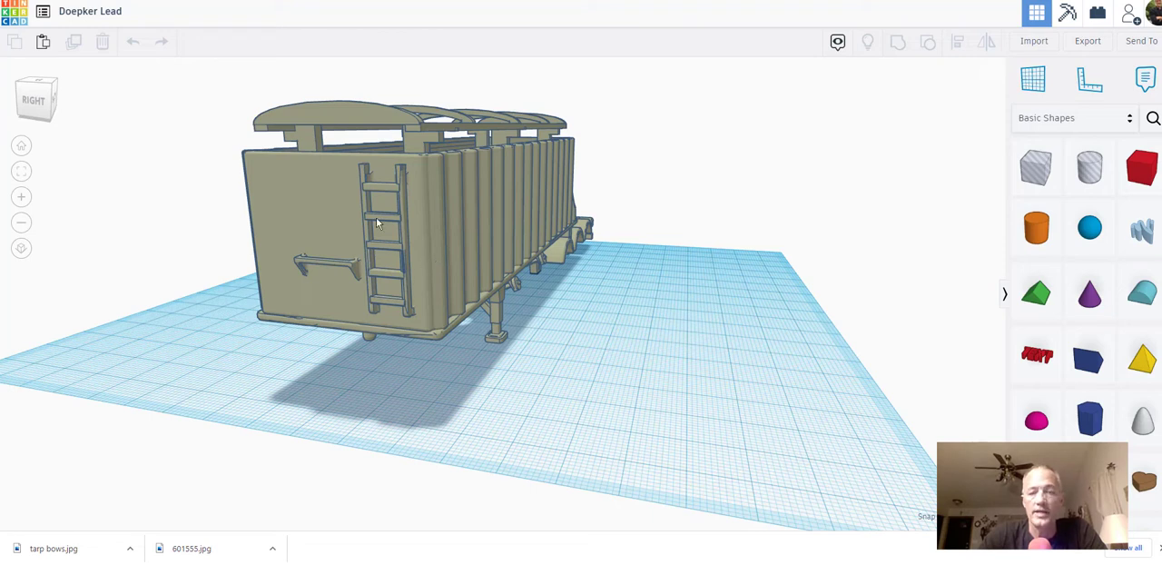
pyautogui.moveTo(367, 127)
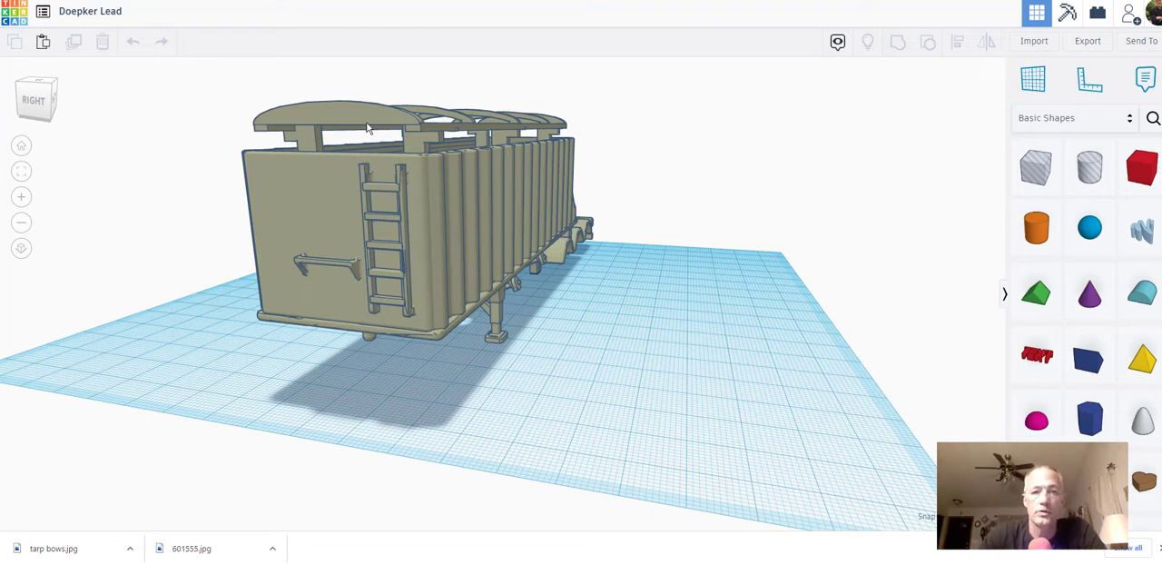
pyautogui.moveTo(380, 131)
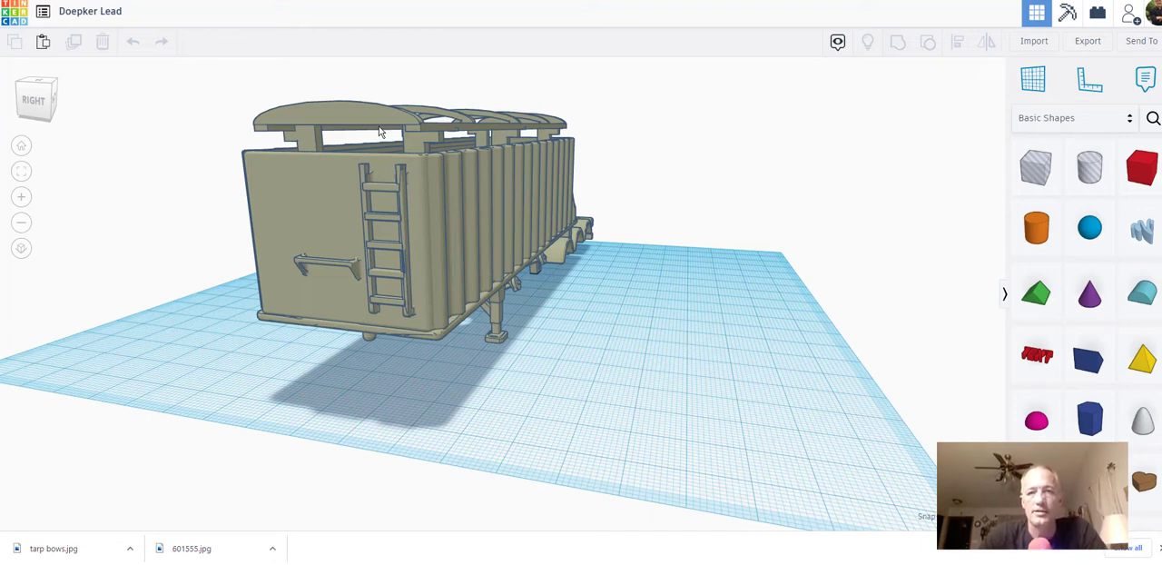
pyautogui.moveTo(398, 149)
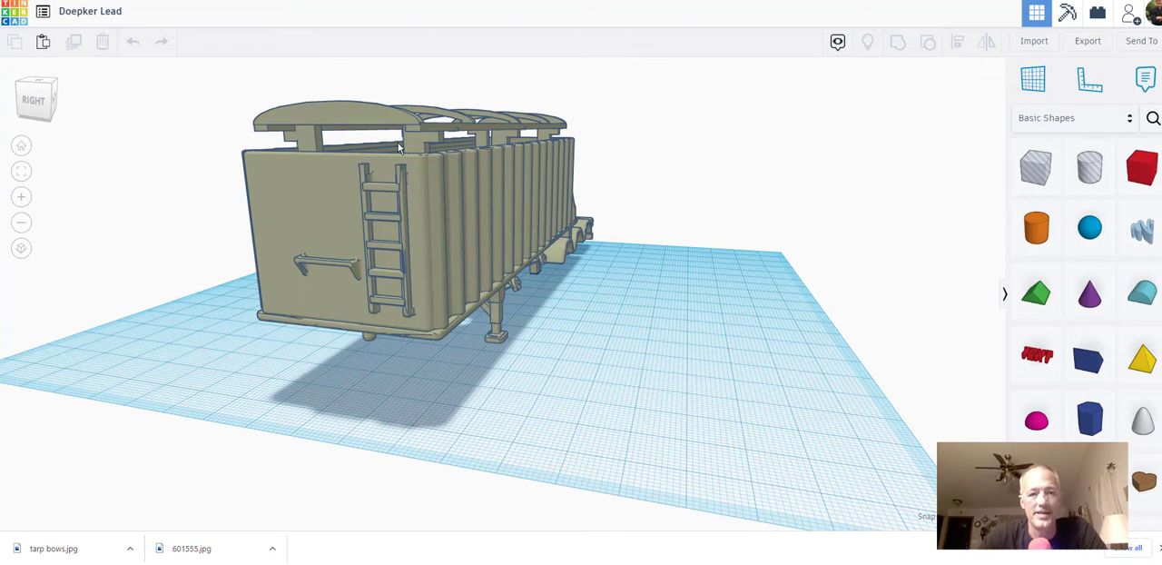
pyautogui.moveTo(446, 238)
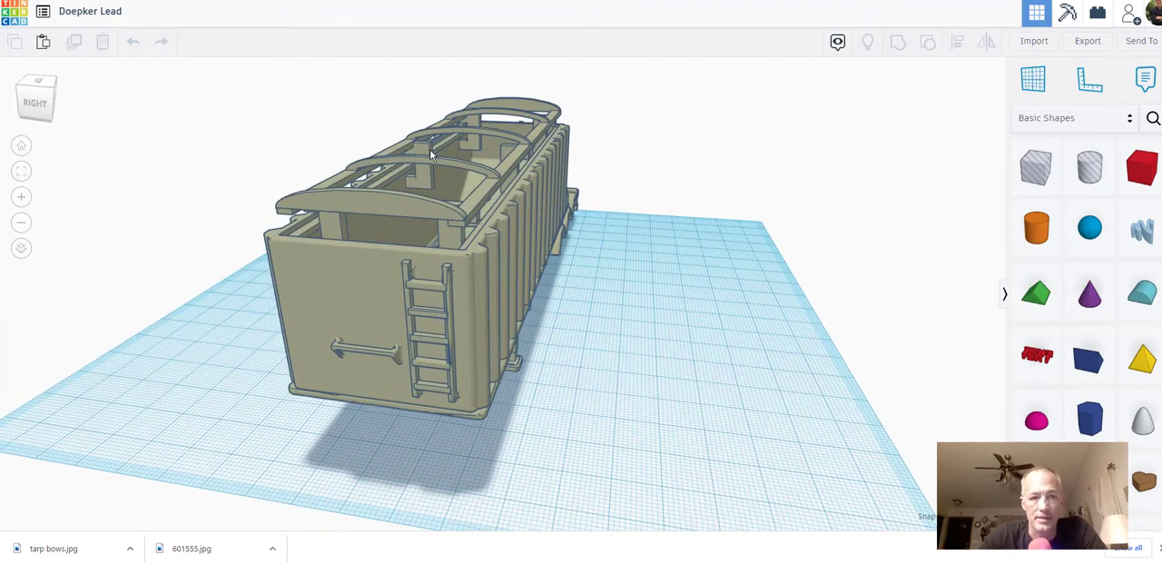
pyautogui.moveTo(436, 153)
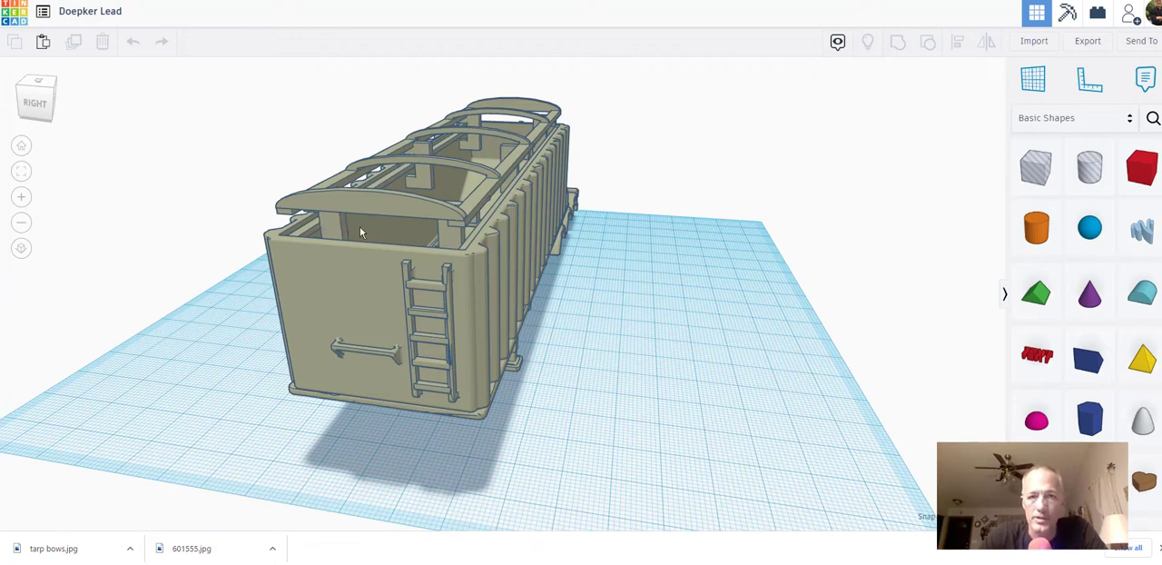
pyautogui.moveTo(481, 222)
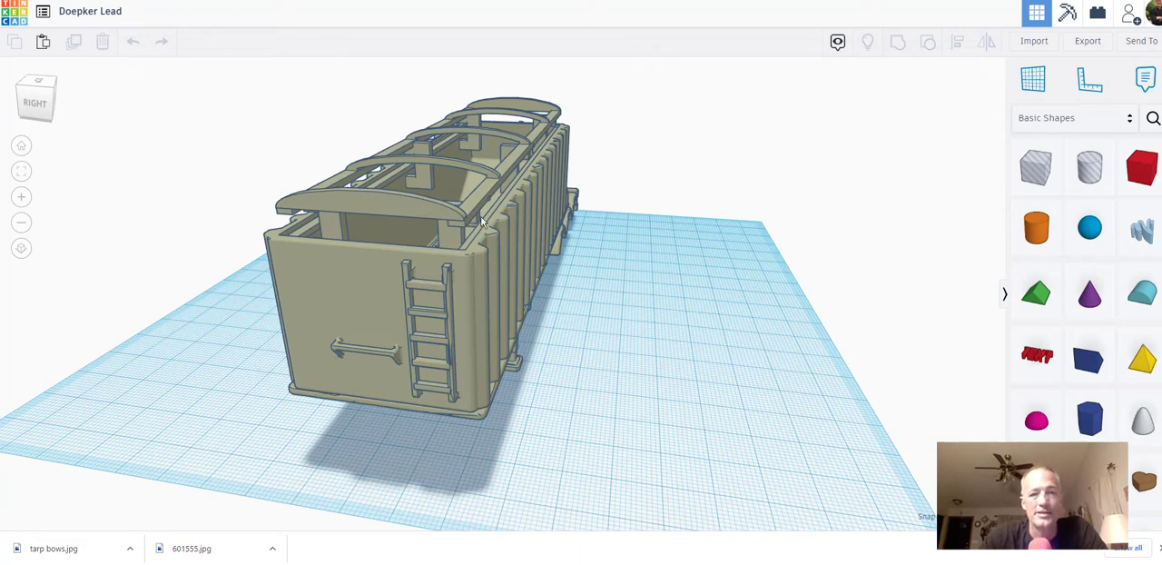
pyautogui.moveTo(512, 208)
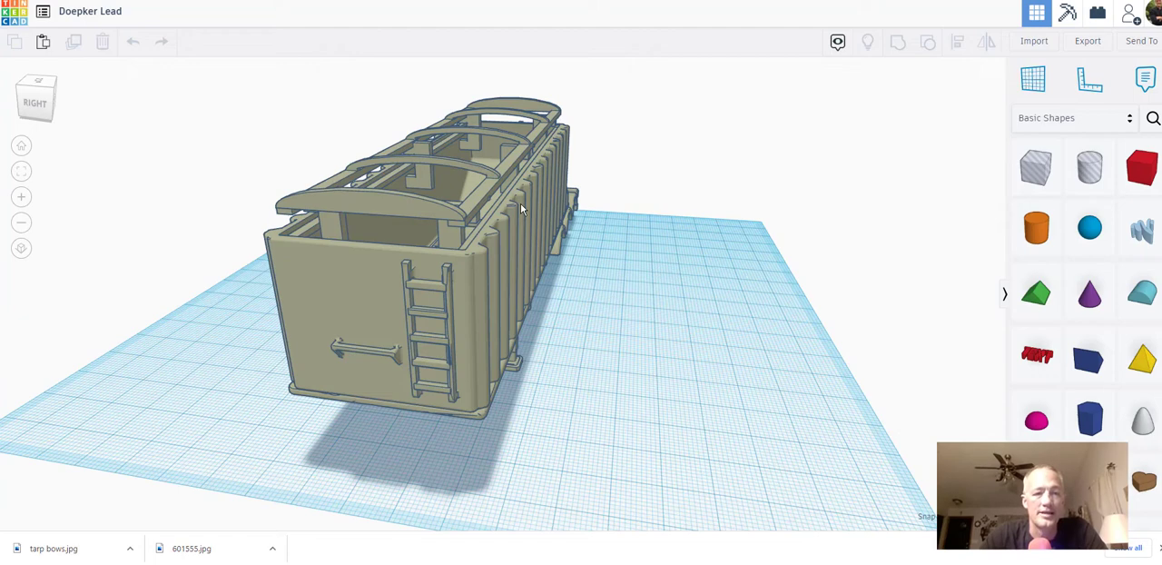
pyautogui.moveTo(537, 235)
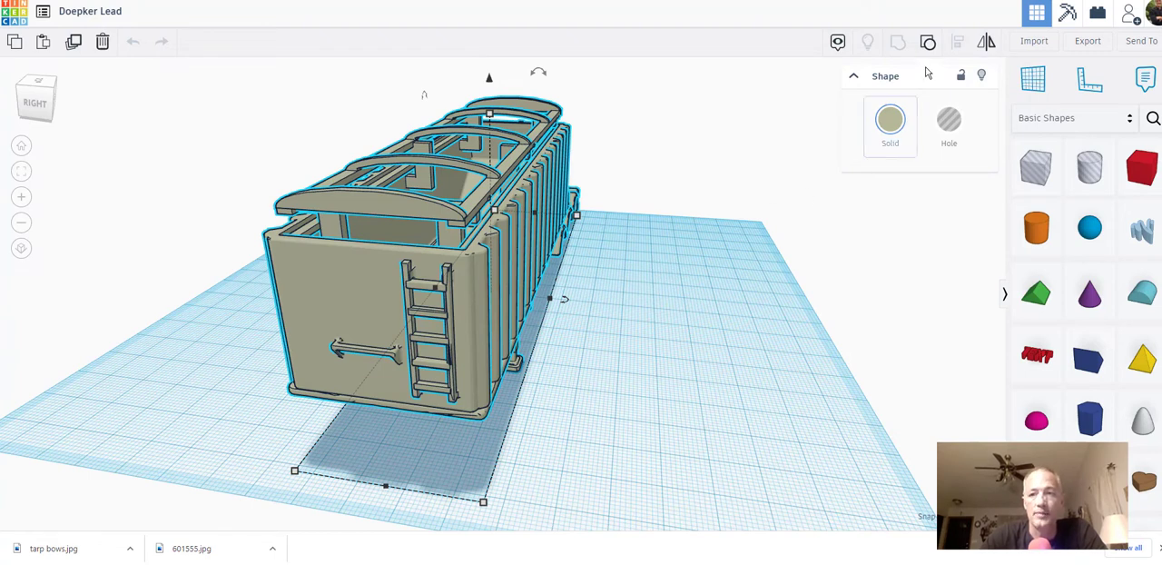
pyautogui.moveTo(928, 41)
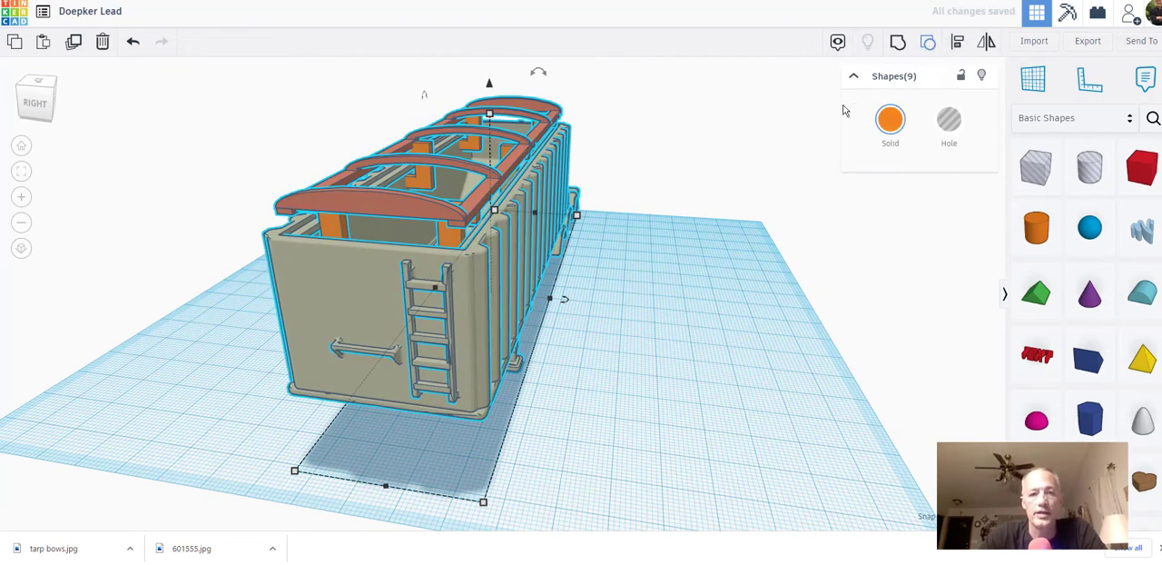
pyautogui.moveTo(519, 118)
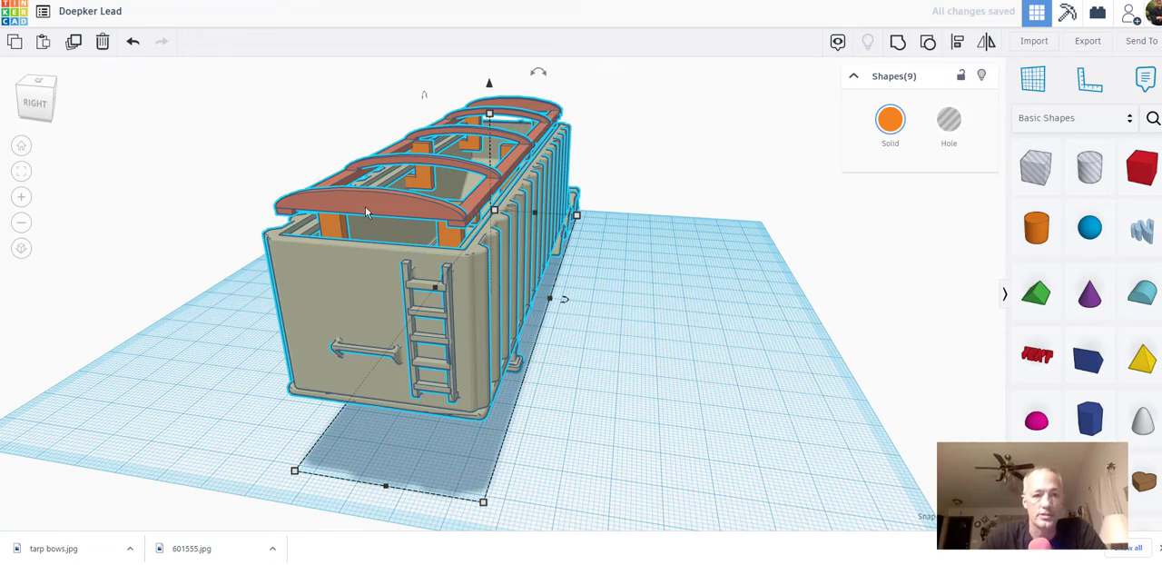
pyautogui.moveTo(482, 224)
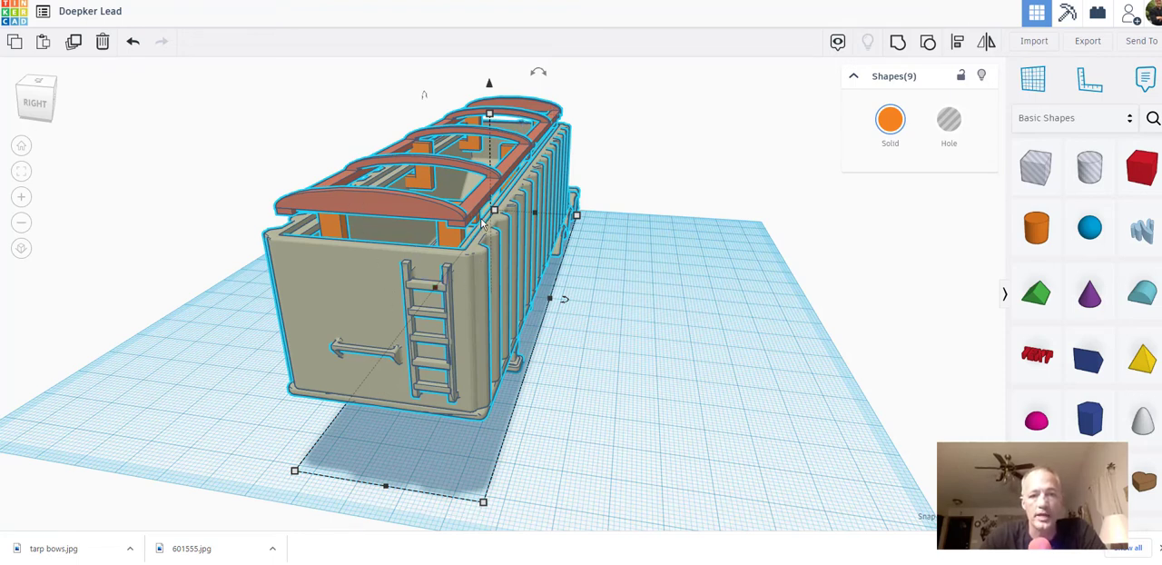
pyautogui.moveTo(440, 174)
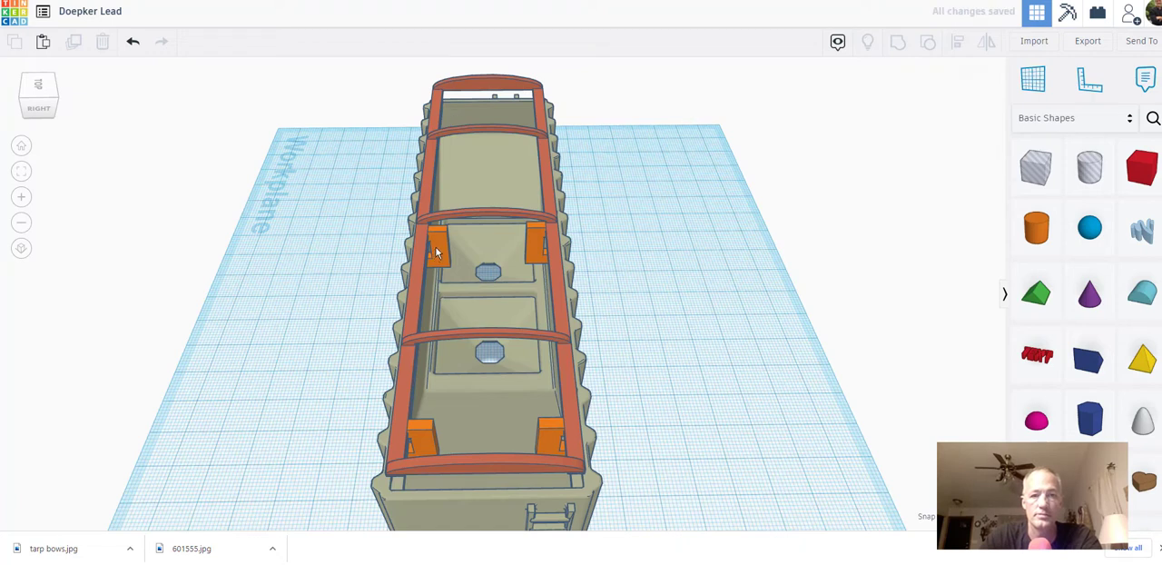
# - Delete the four orange blocks inside the trailer body
pyautogui.click(425, 240)
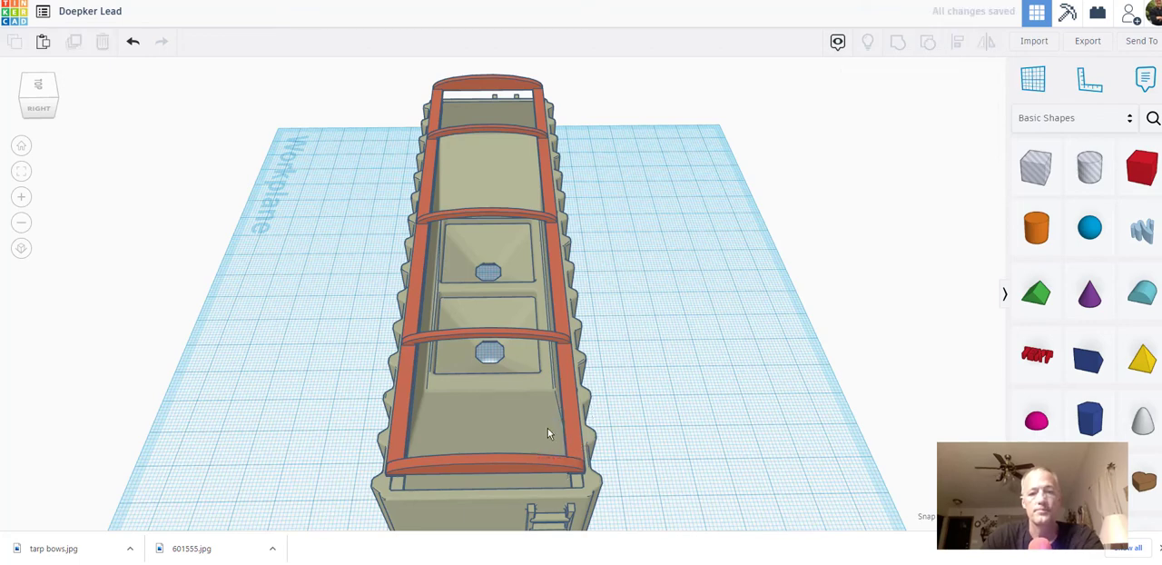
pyautogui.moveTo(625, 347)
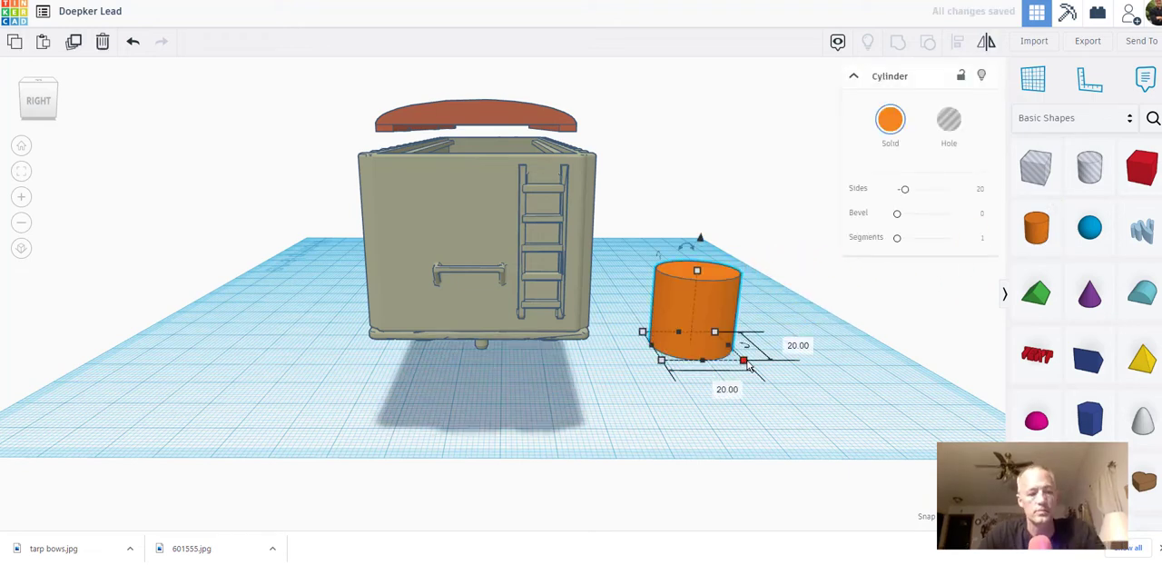
pyautogui.moveTo(780, 361)
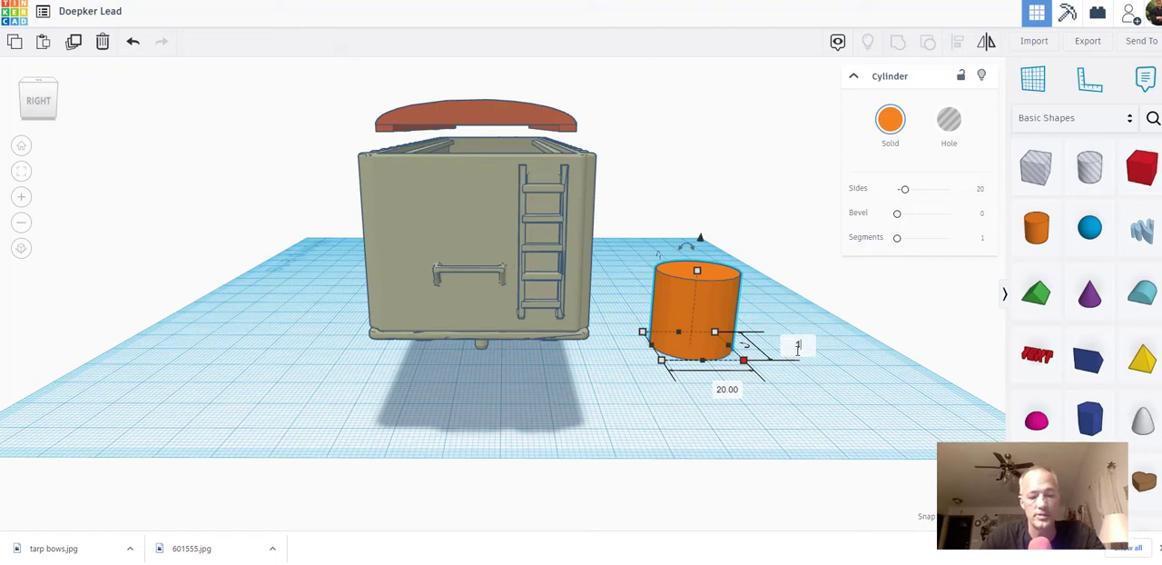
# - Size a new orange cylinder post to 1.5 by 1.5 and stretch it to 36 tall
pyautogui.write('1.50')
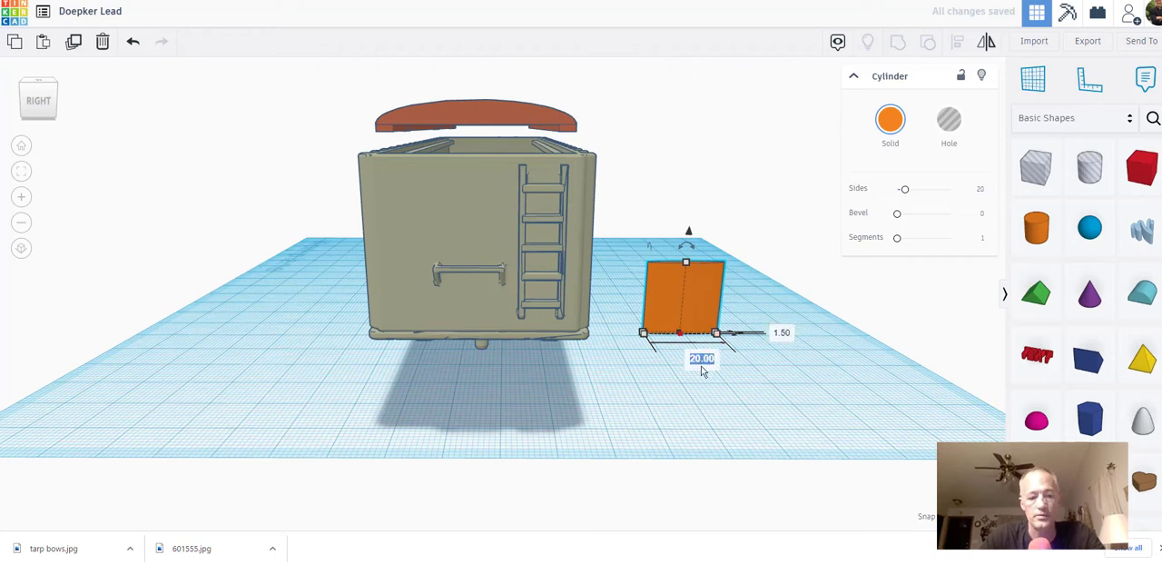
pyautogui.write('1.')
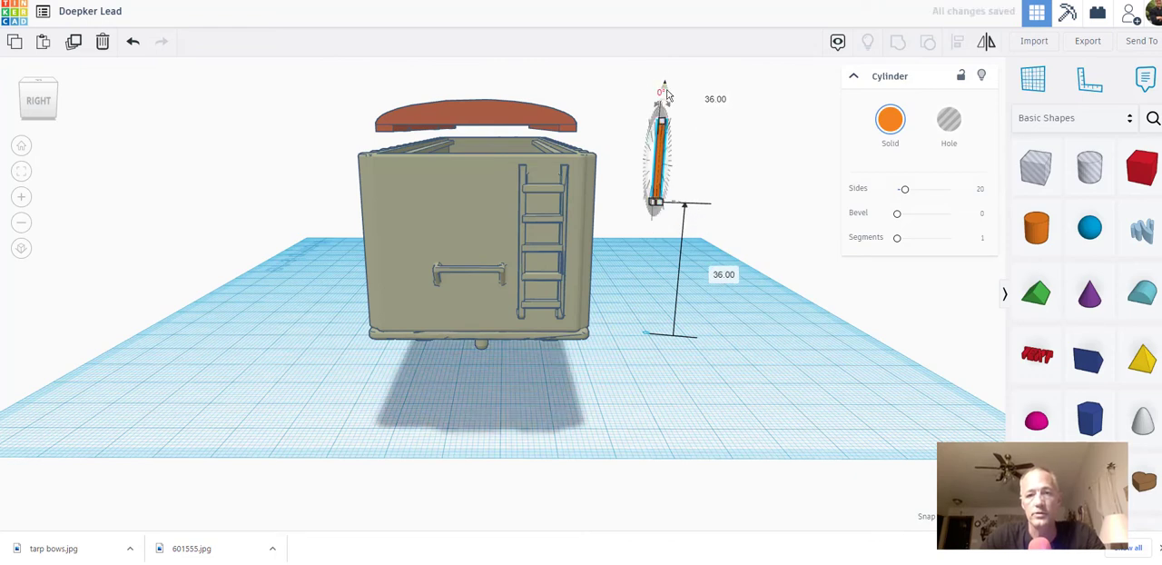
pyautogui.moveTo(661, 87); pyautogui.dragTo(661, 138)
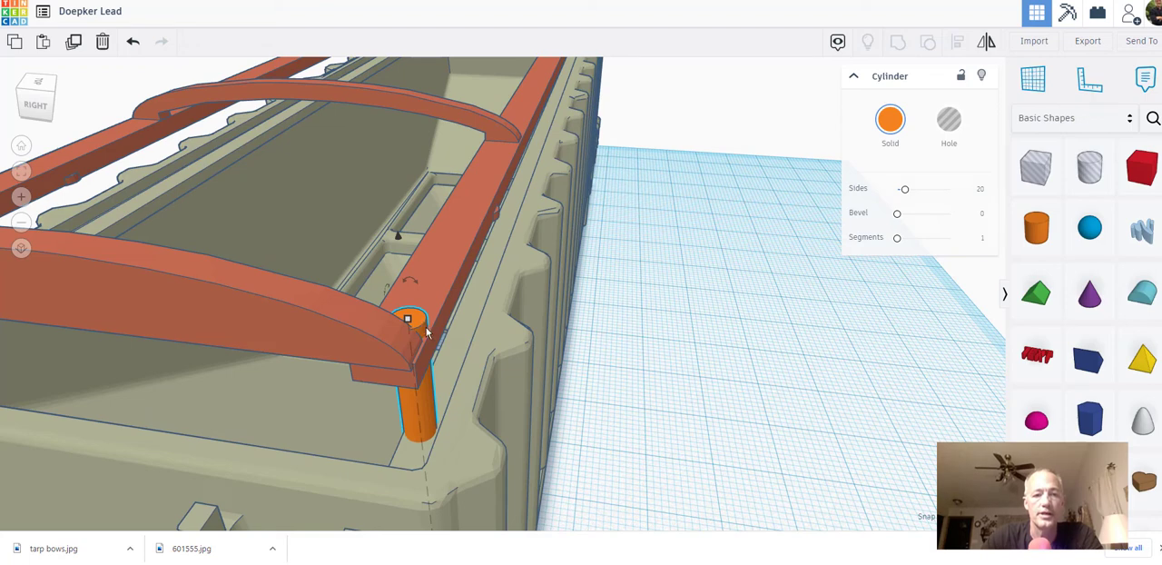
pyautogui.moveTo(454, 336)
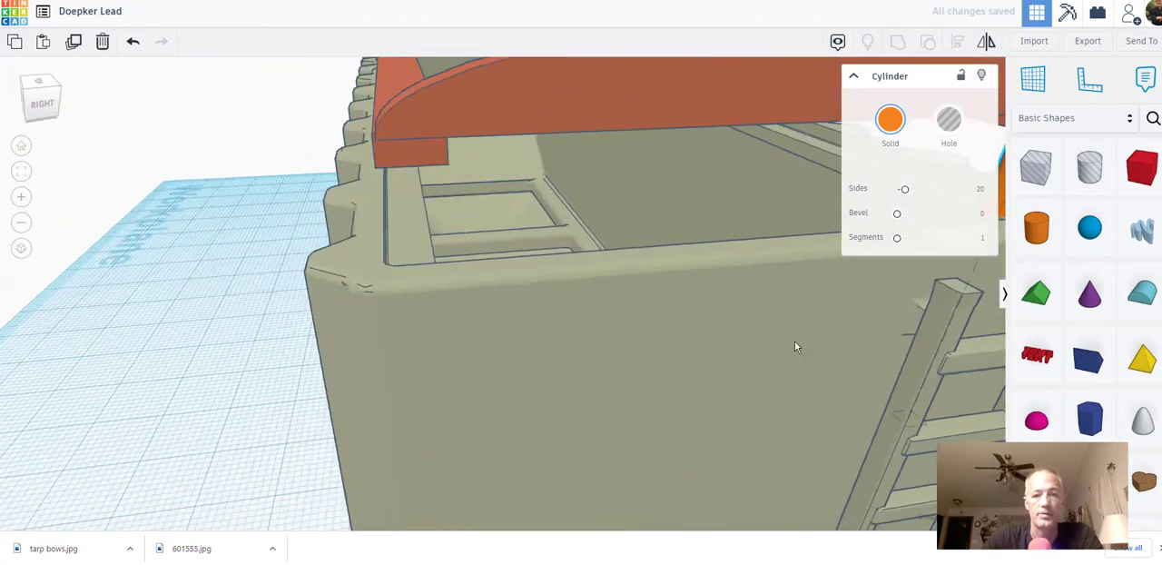
# - Orbit around the trailer's front corner to check the post, dismissing a stray page menu
pyautogui.moveTo(796, 345); pyautogui.dragTo(149, 352)
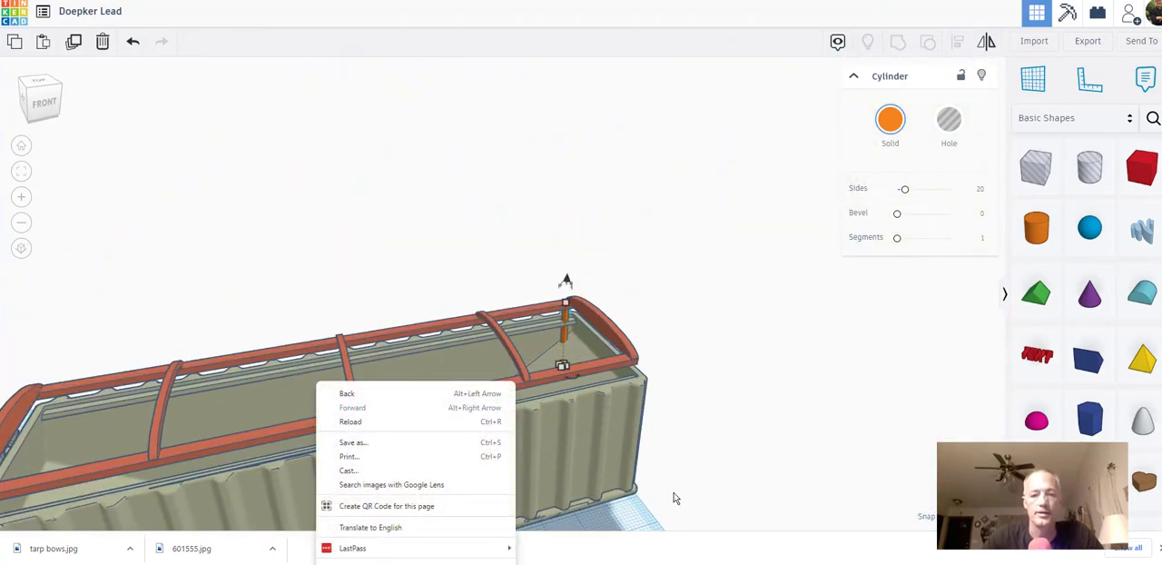
pyautogui.click(589, 354)
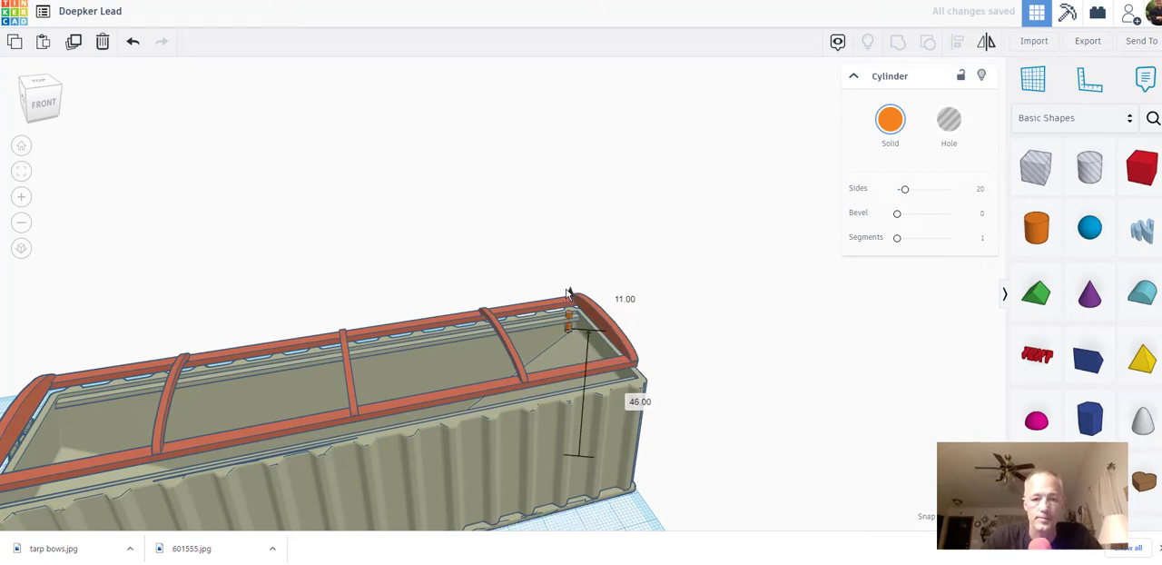
# - Adjust the corner post's elevation to about -1 so it spans from body to tarp rail
pyautogui.moveTo(567, 299); pyautogui.dragTo(569, 287)
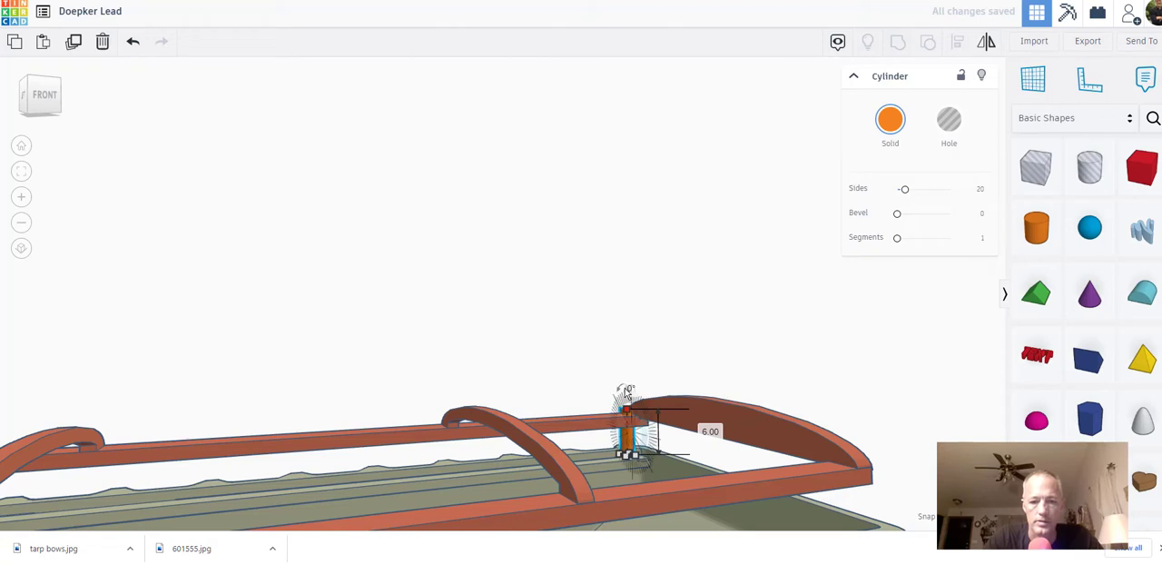
pyautogui.click(698, 343)
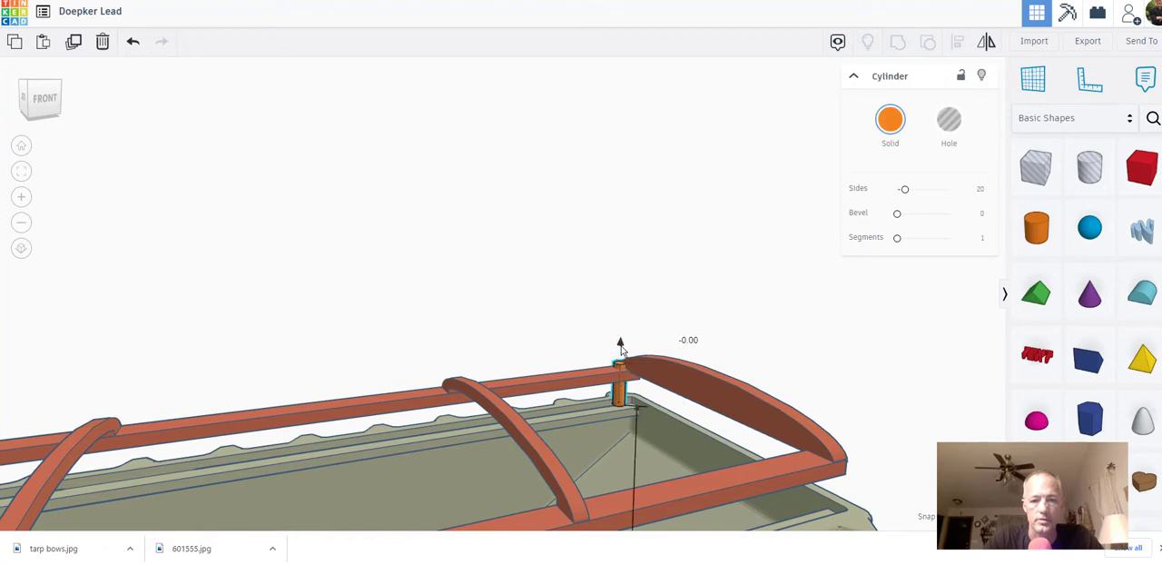
pyautogui.moveTo(621, 354); pyautogui.dragTo(621, 347)
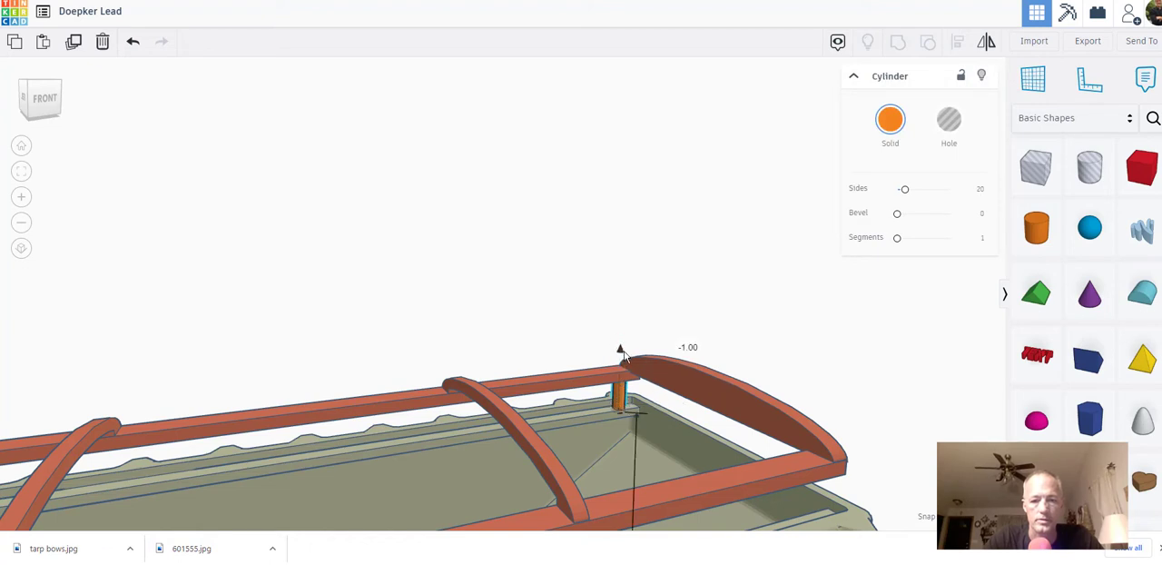
pyautogui.moveTo(621, 349); pyautogui.dragTo(621, 360)
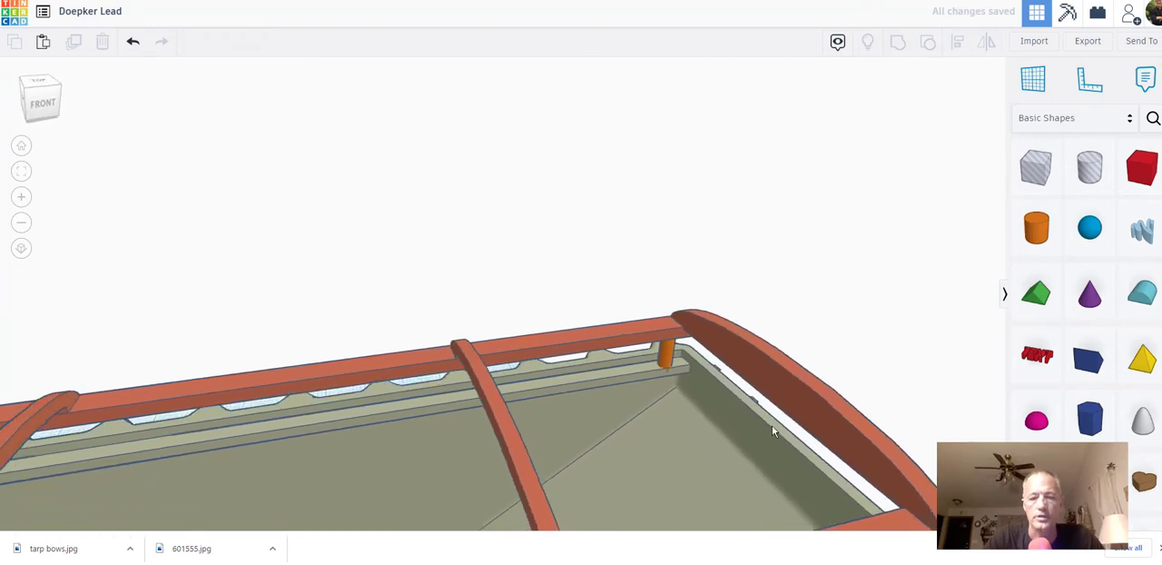
pyautogui.moveTo(774, 432); pyautogui.dragTo(772, 378)
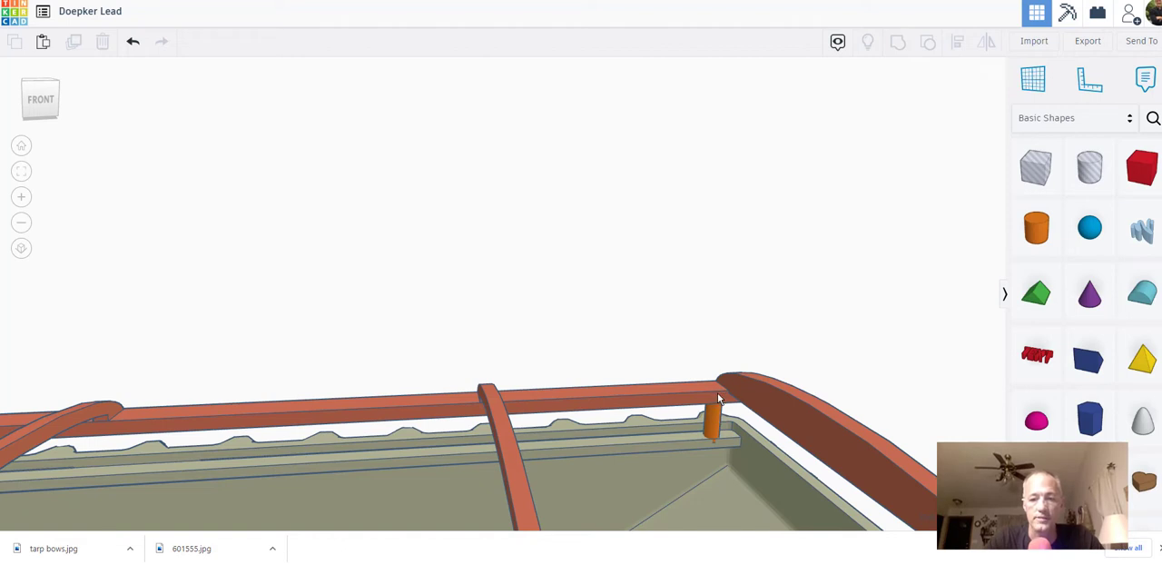
pyautogui.moveTo(705, 406)
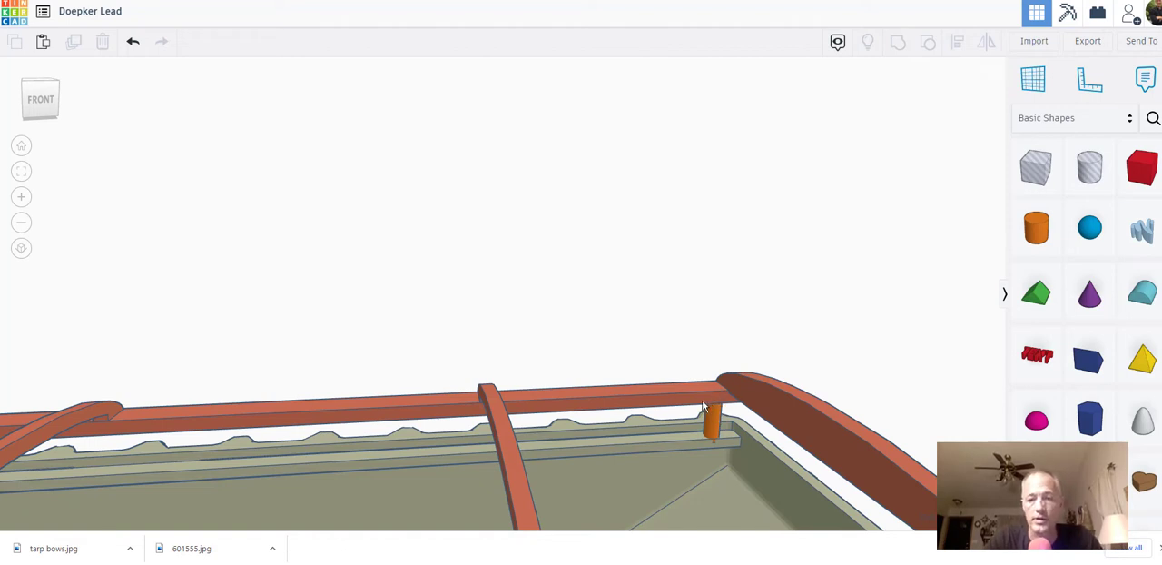
# - Switch the tarp frame and then the trailer body to see-through holes
pyautogui.click(712, 404)
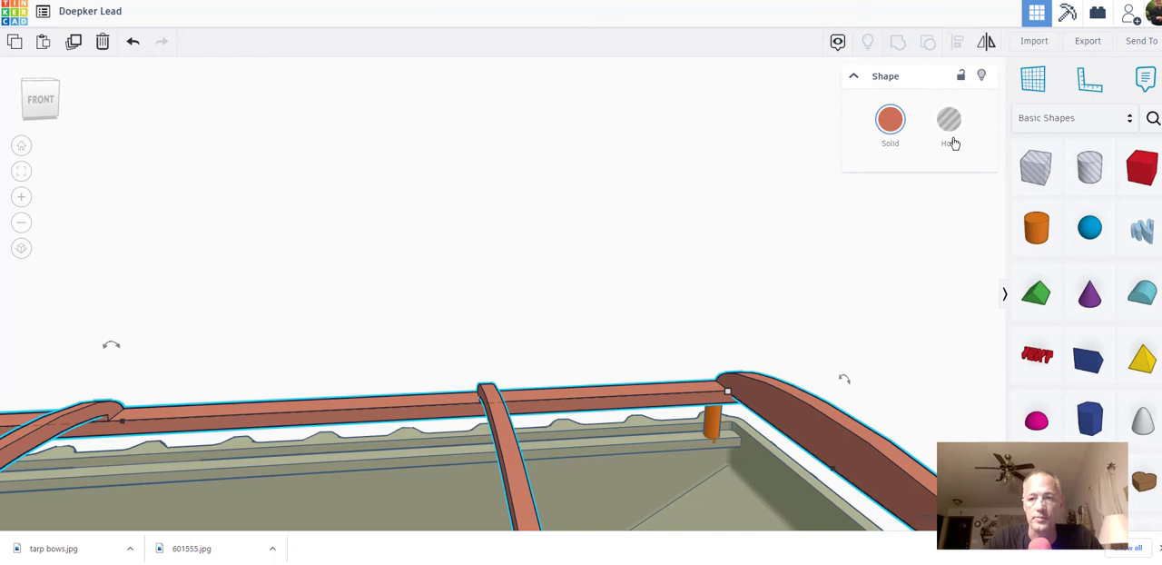
pyautogui.click(948, 124)
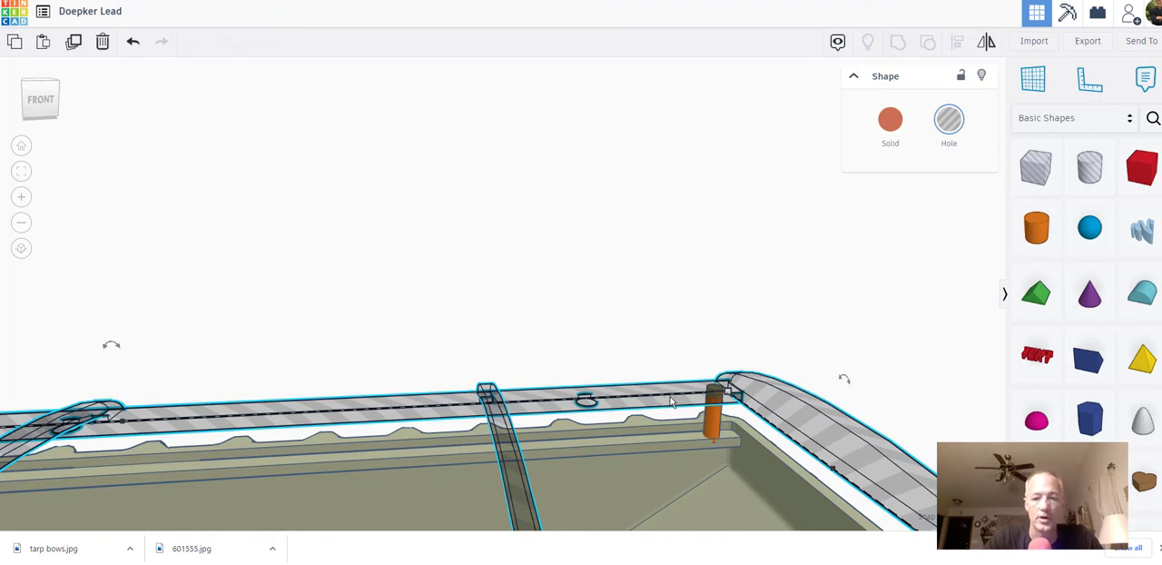
pyautogui.moveTo(730, 392)
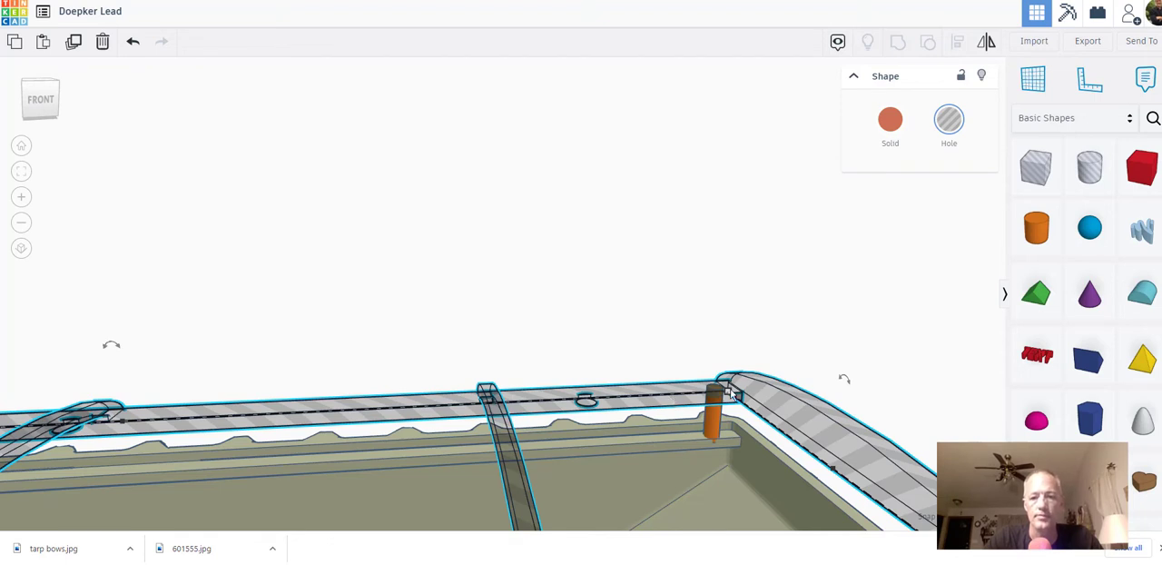
pyautogui.moveTo(839, 345)
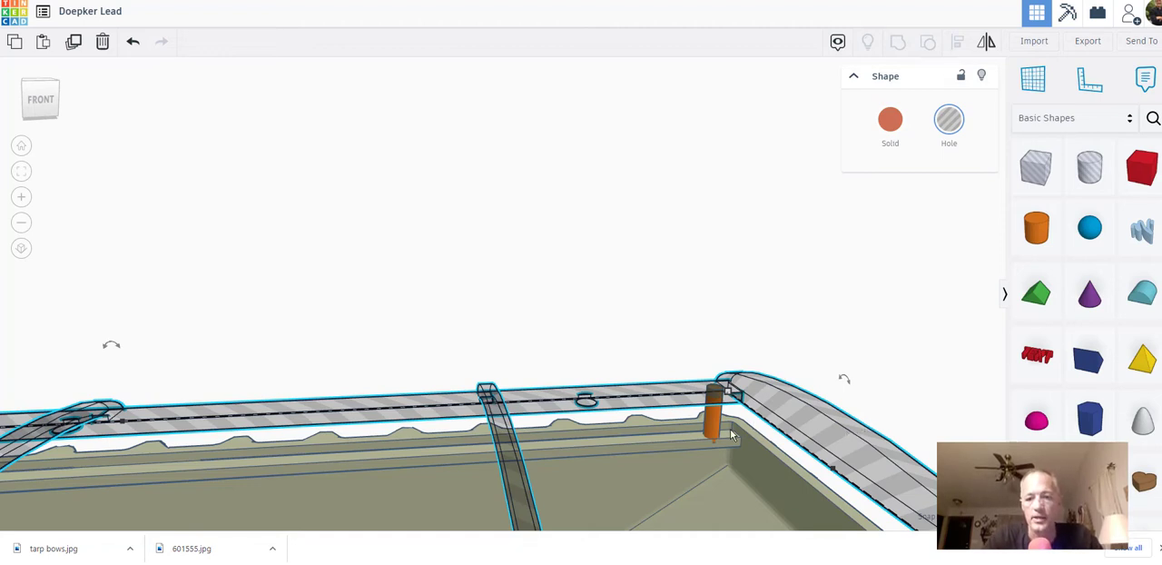
pyautogui.click(890, 120)
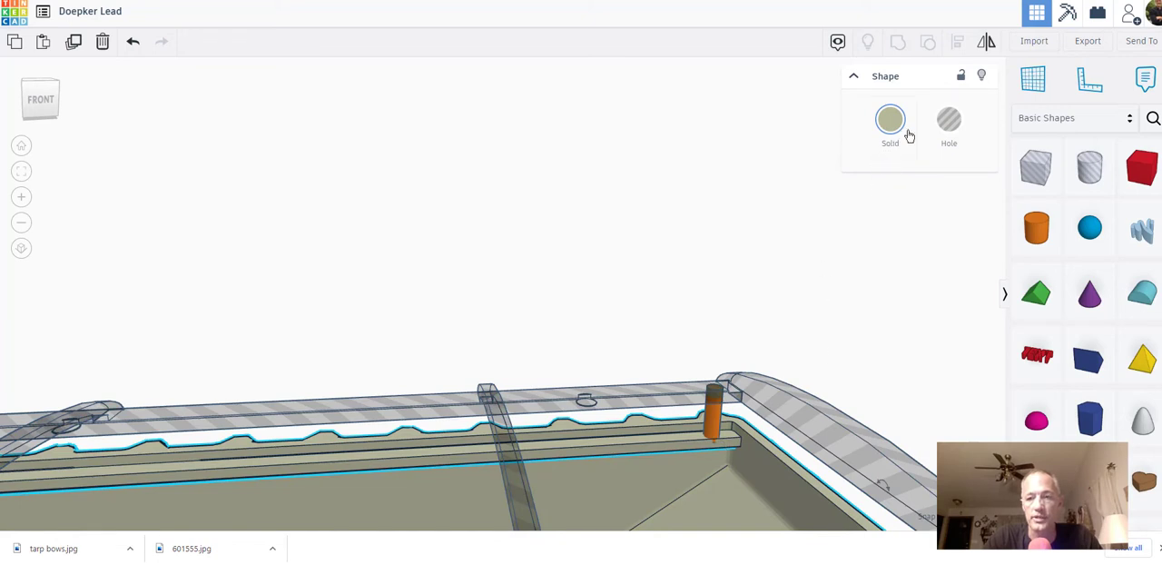
pyautogui.click(949, 123)
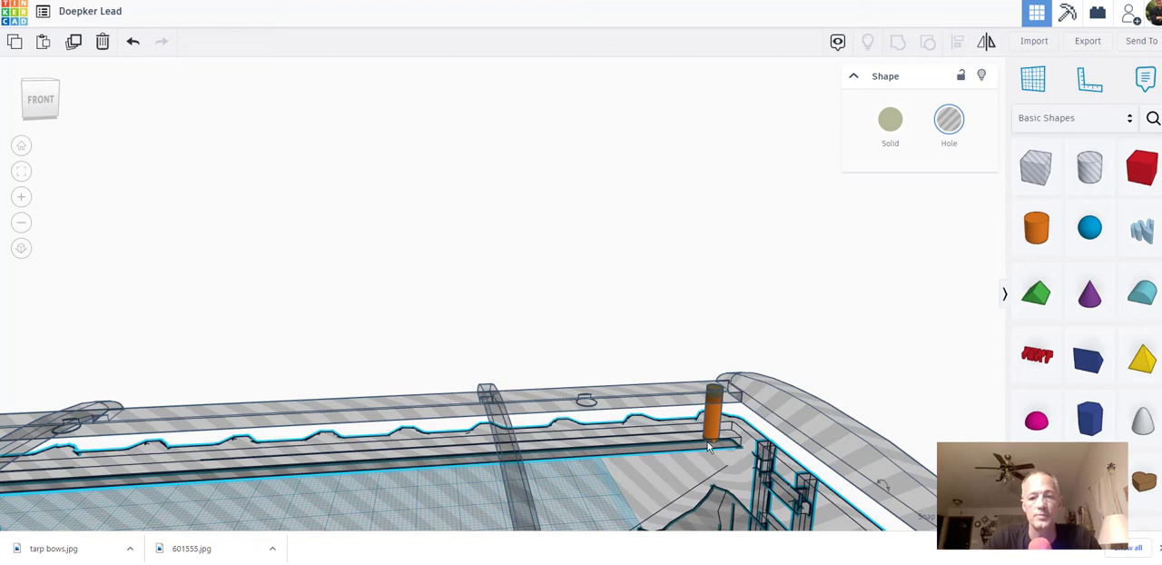
pyautogui.moveTo(676, 463)
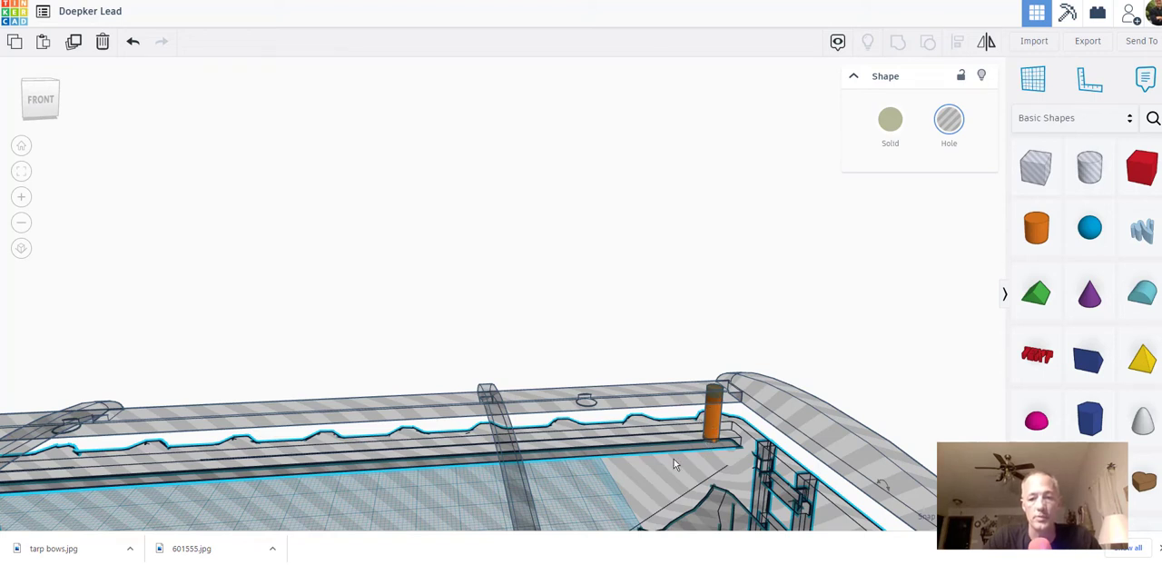
pyautogui.moveTo(919, 177)
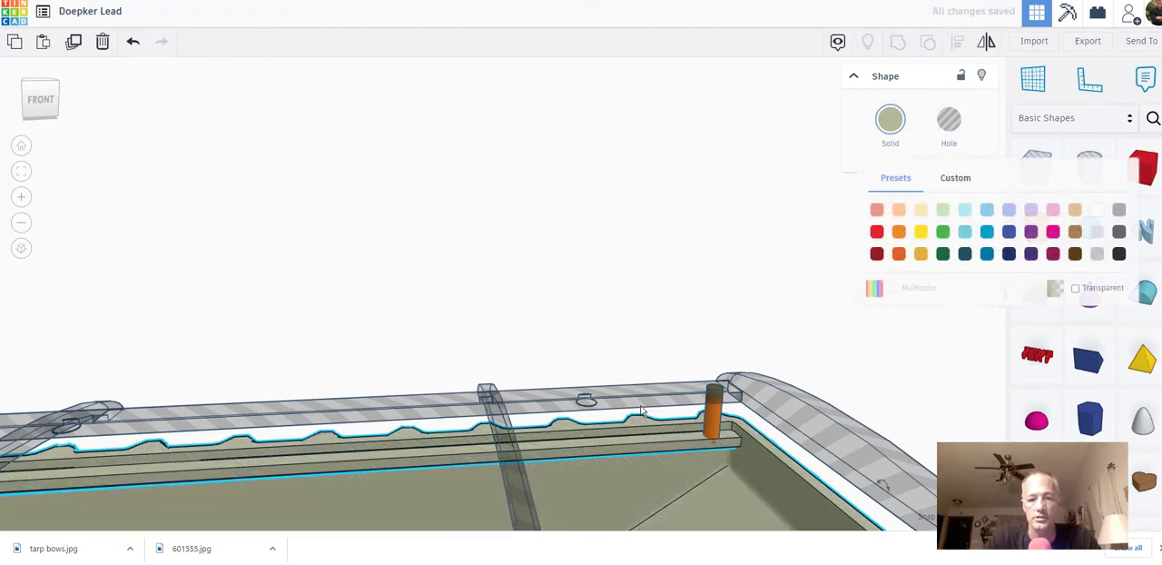
# - Make the trailer body a solid shape again
pyautogui.click(890, 120)
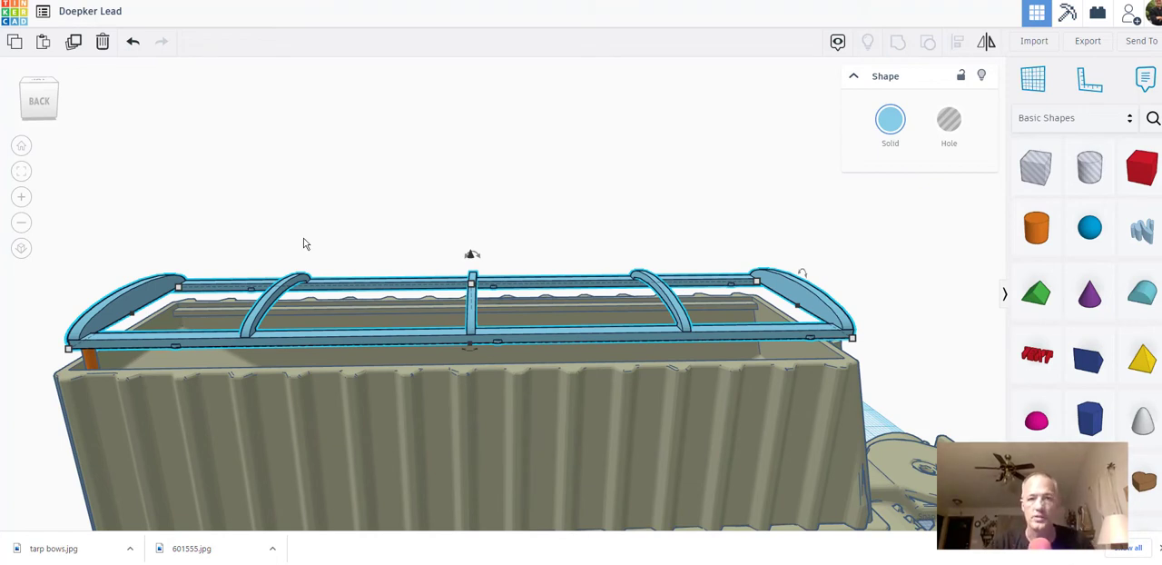
pyautogui.moveTo(164, 347)
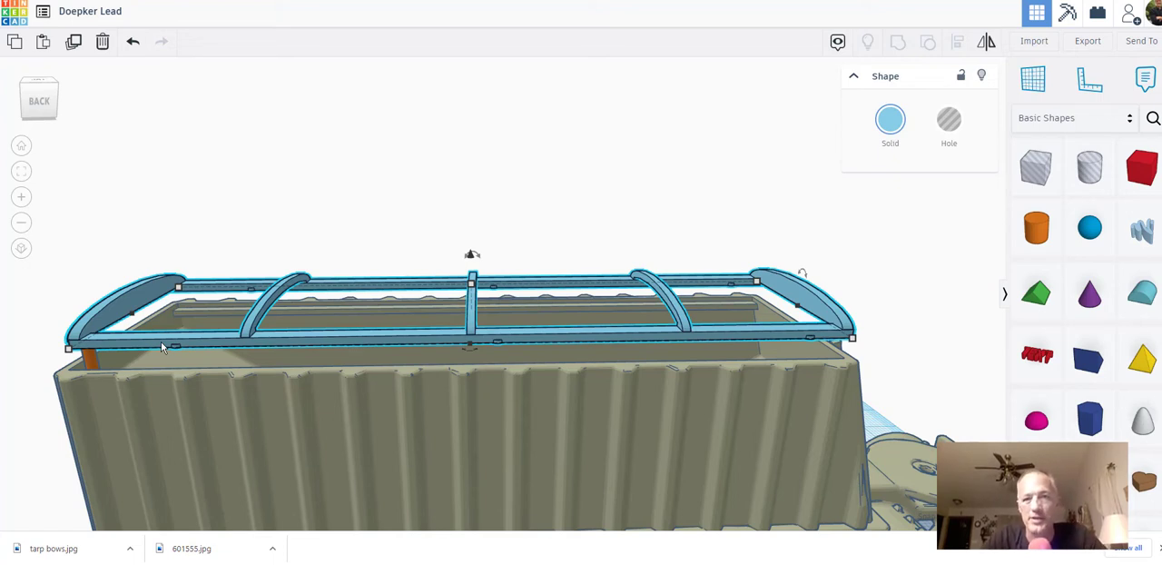
pyautogui.moveTo(80, 379)
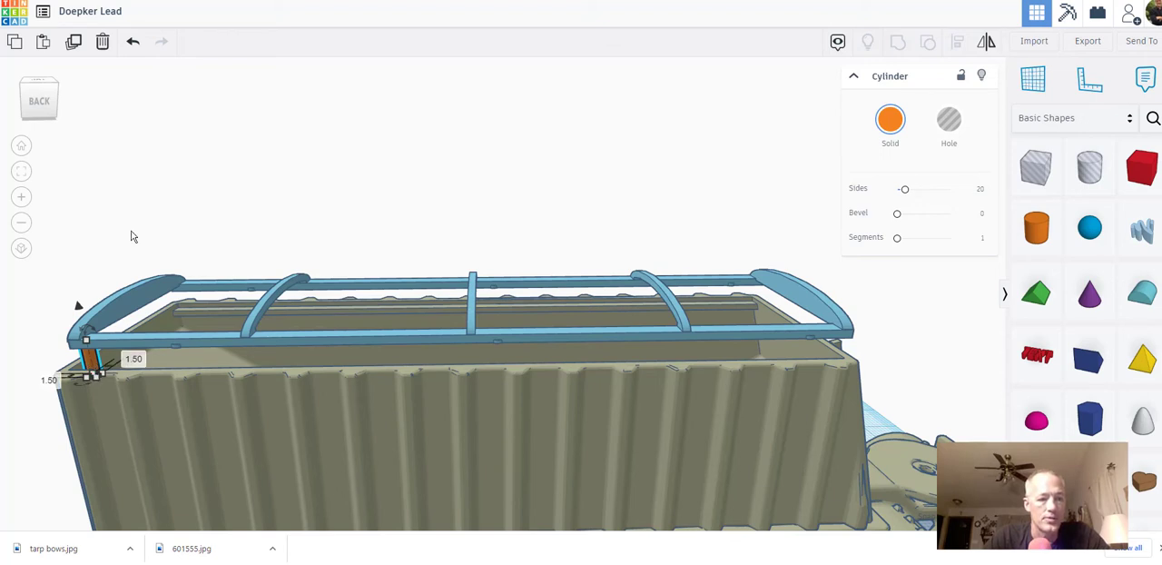
pyautogui.moveTo(72, 42)
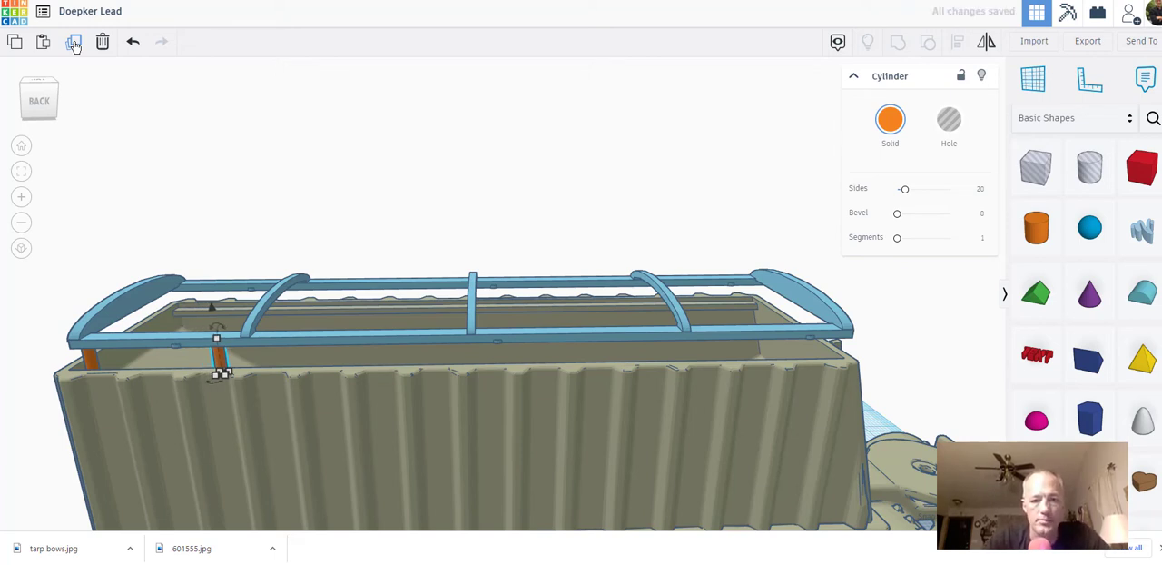
pyautogui.moveTo(91, 11)
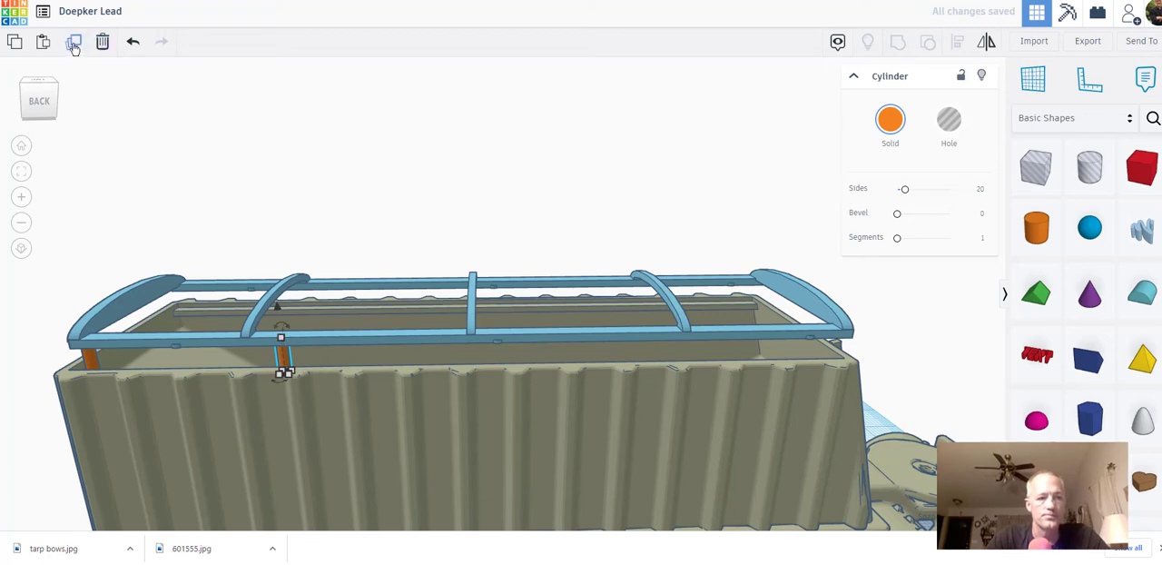
pyautogui.moveTo(73, 43)
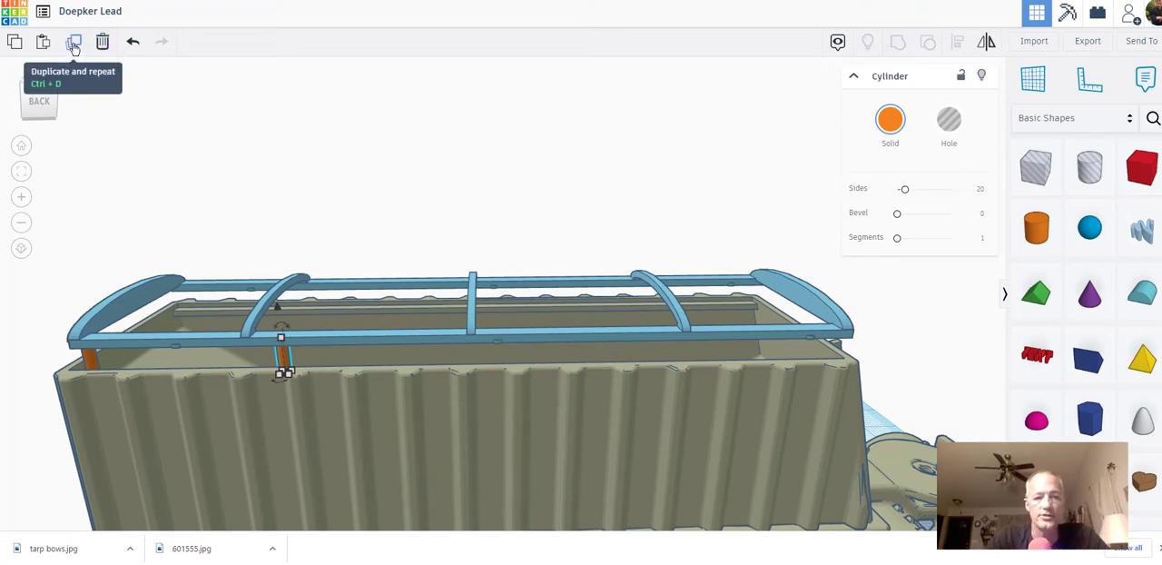
# - Duplicate another post and place the last one at the rear corner of the near wall
pyautogui.click(73, 42)
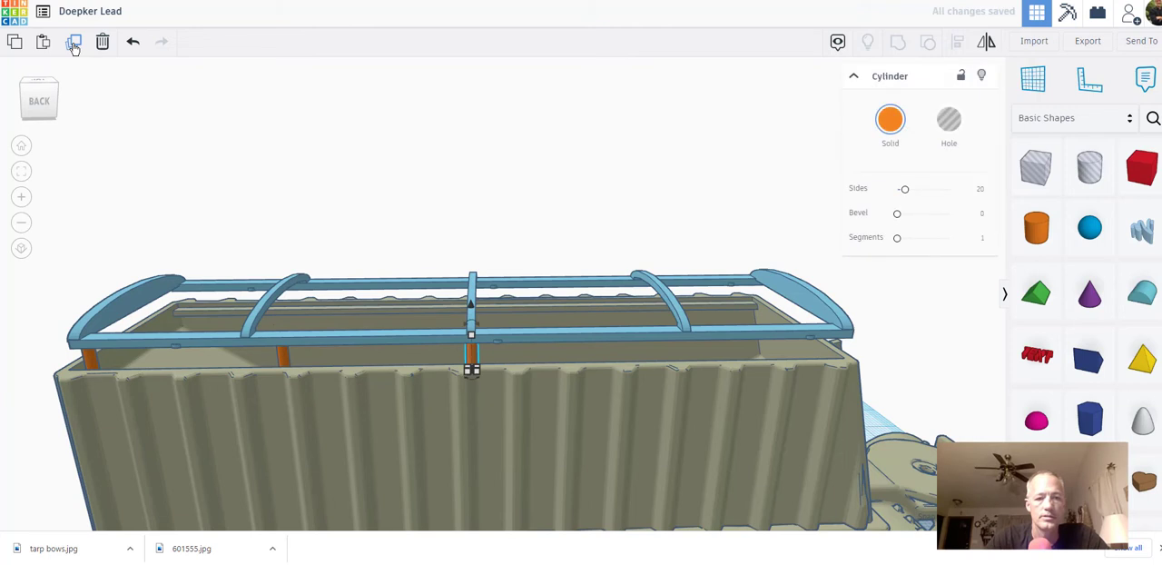
pyautogui.moveTo(472, 354); pyautogui.dragTo(657, 354)
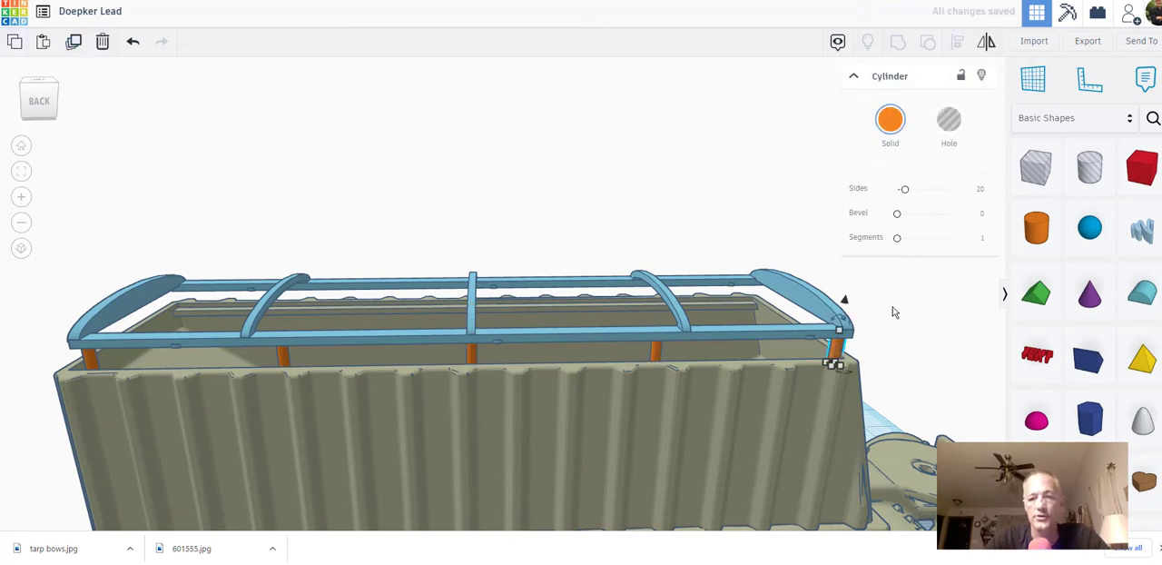
pyautogui.moveTo(941, 389)
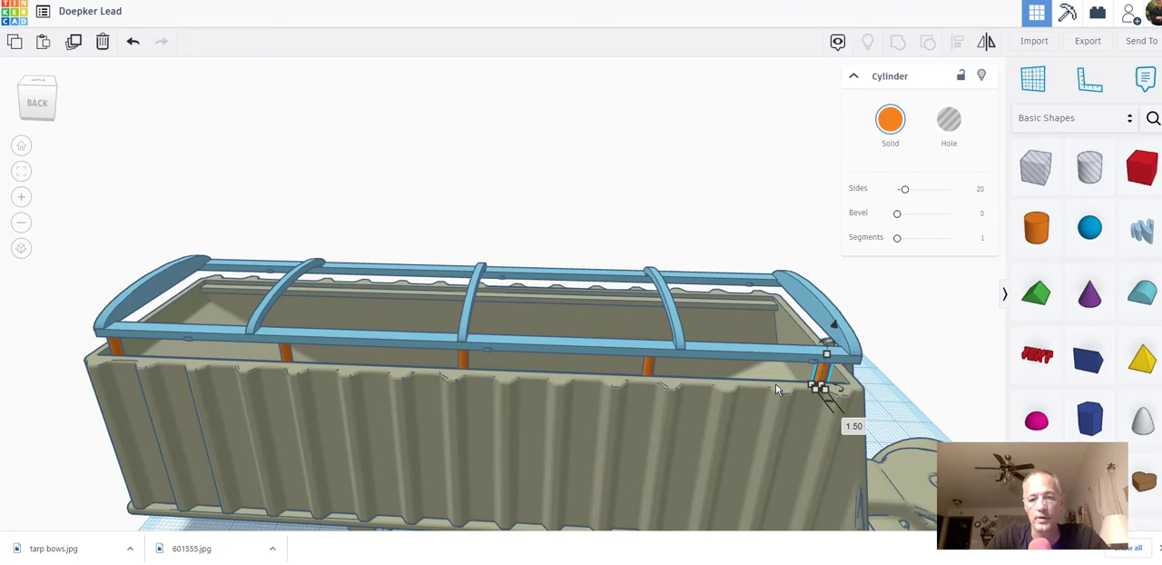
pyautogui.moveTo(832, 389)
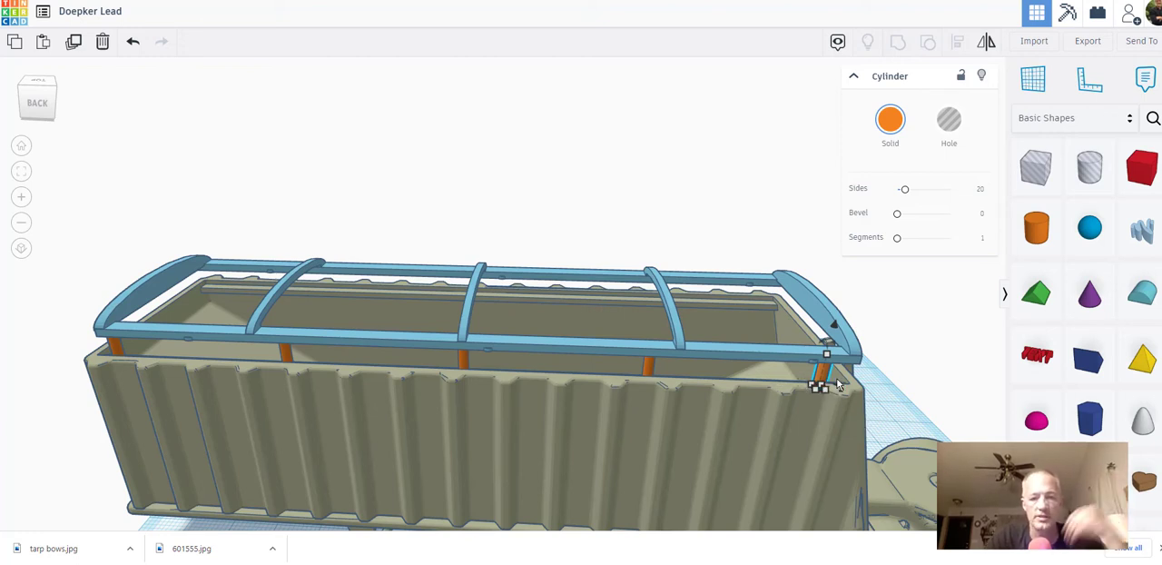
pyautogui.moveTo(795, 452)
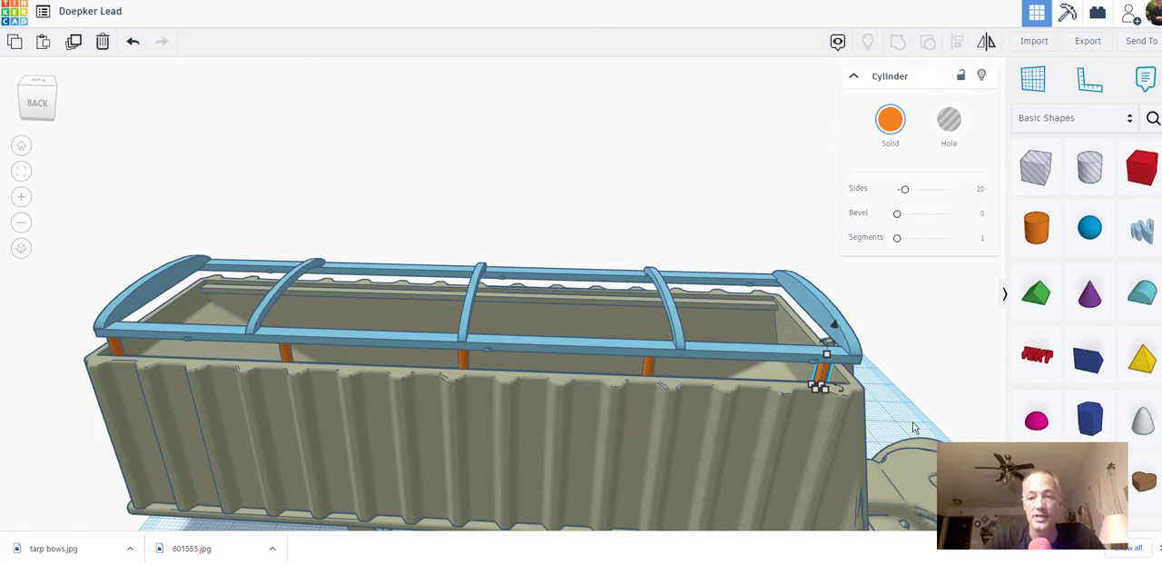
pyautogui.moveTo(791, 439)
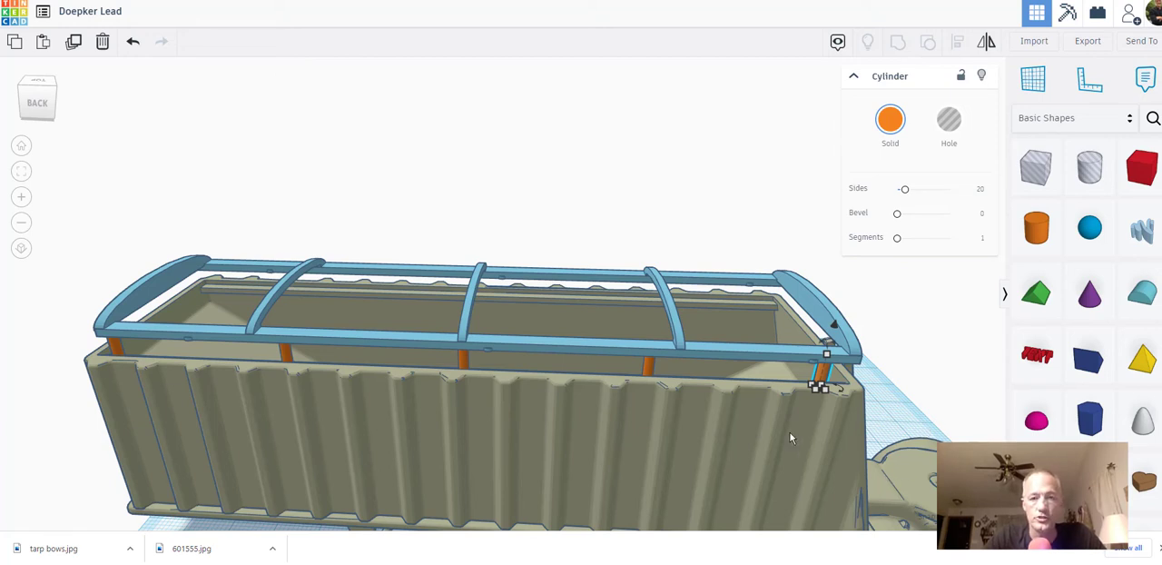
pyautogui.moveTo(649, 371)
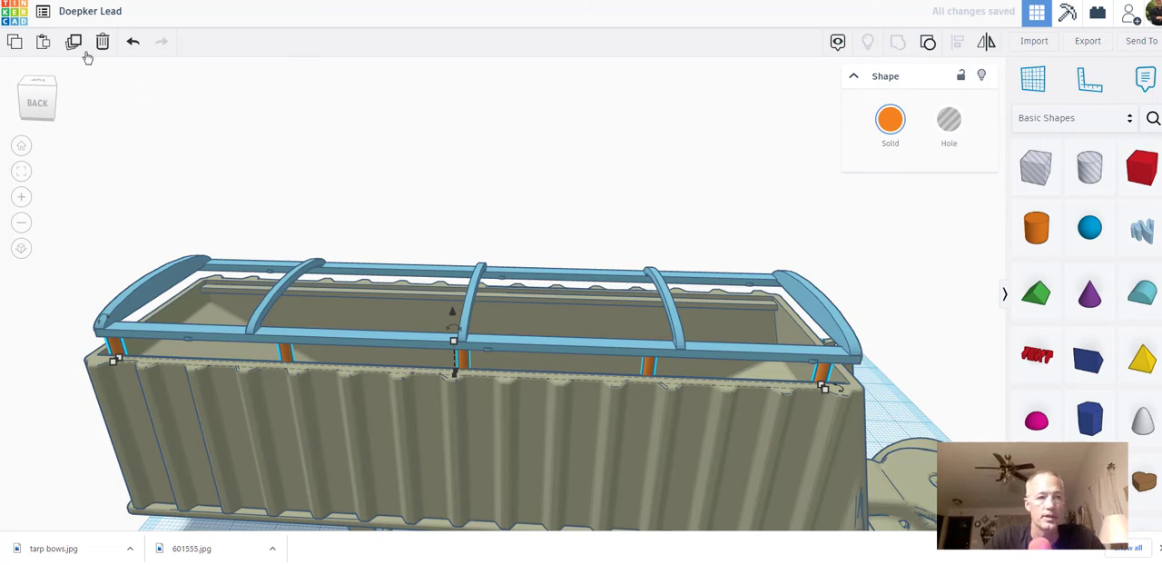
pyautogui.moveTo(70, 91)
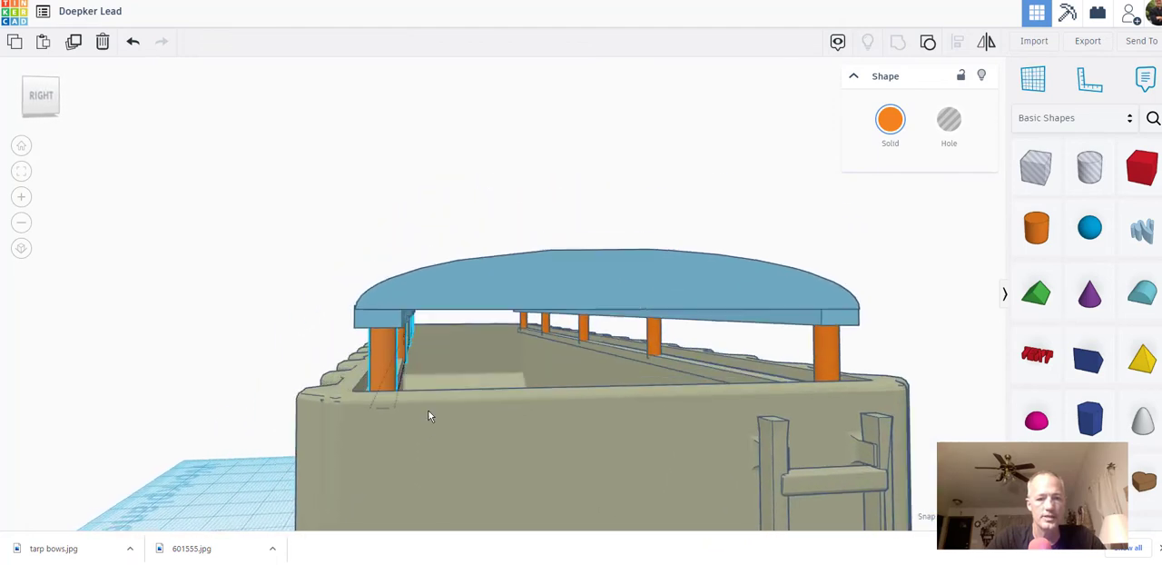
# - Orbit the model to check the posts standing on both trailer walls
pyautogui.moveTo(429, 416); pyautogui.dragTo(421, 414)
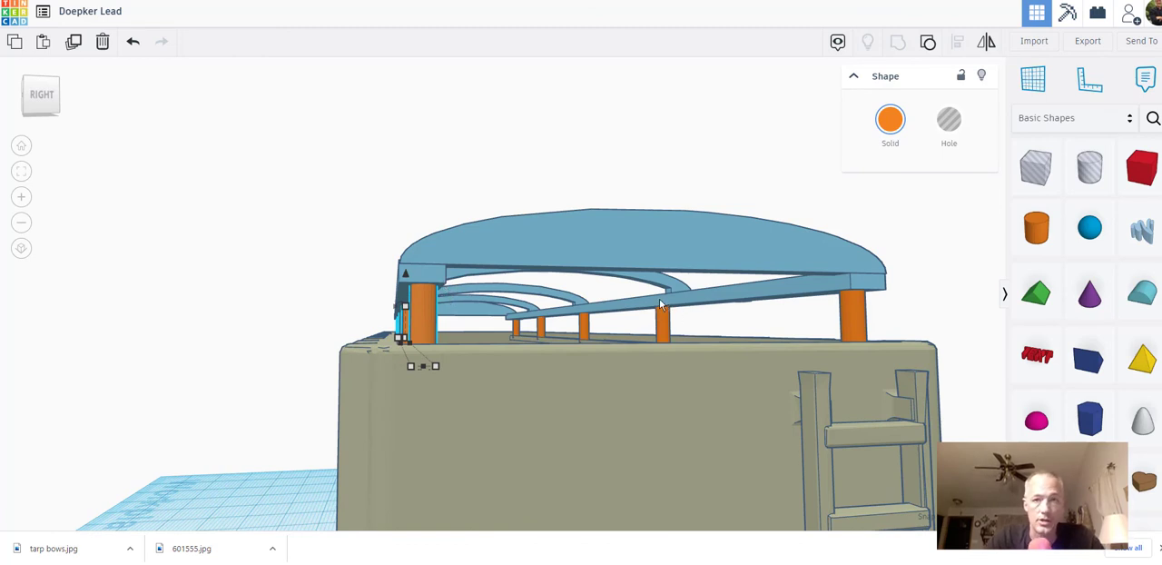
pyautogui.moveTo(792, 314)
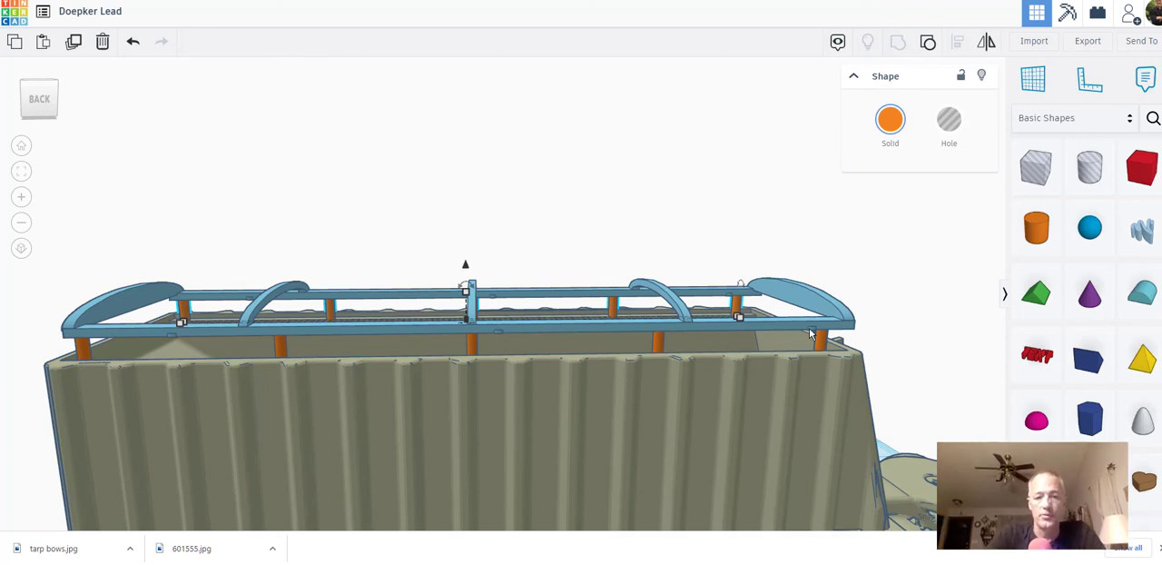
pyautogui.moveTo(832, 418)
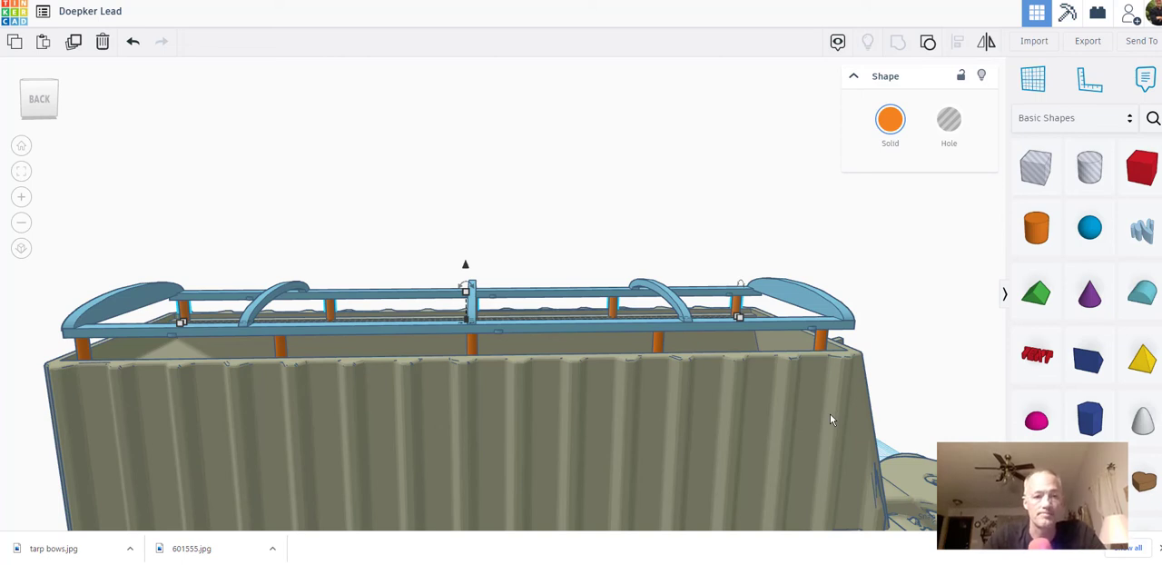
pyautogui.moveTo(916, 343)
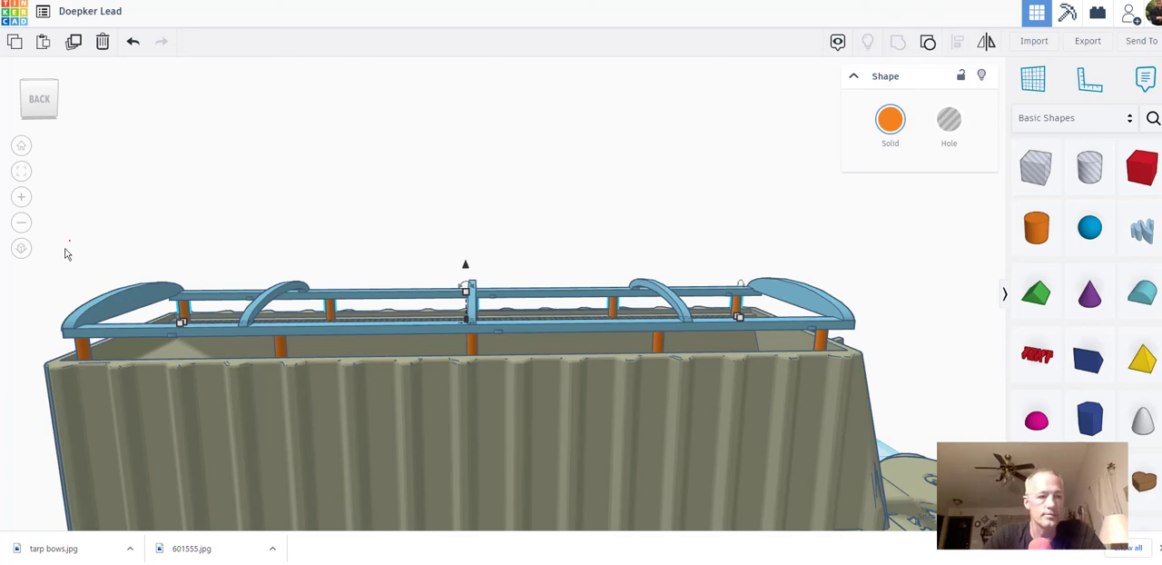
# - Box-select the whole trailer body, tarp frame and posts for grouping
pyautogui.moveTo(69, 244); pyautogui.dragTo(888, 493)
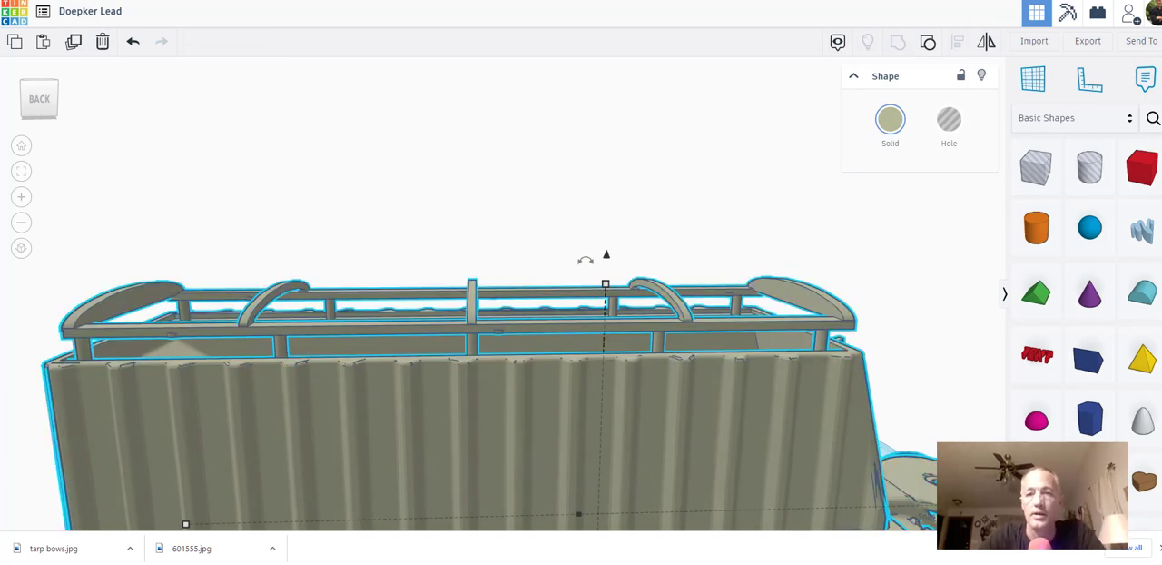
# - Export the selected grouped trailer as an .STL file and let it download
pyautogui.click(1088, 40)
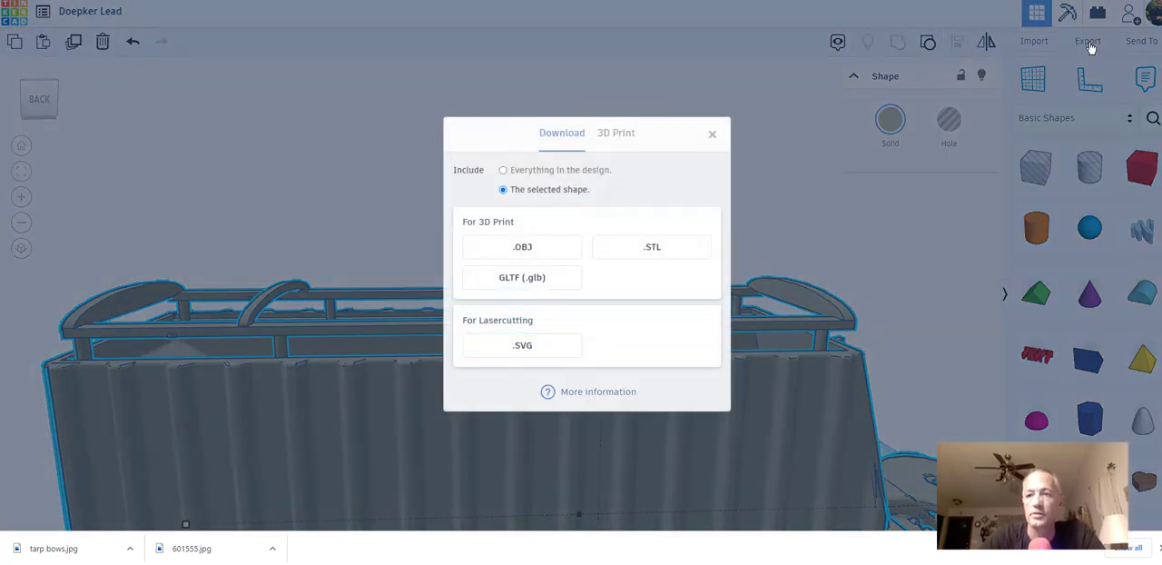
pyautogui.moveTo(652, 247)
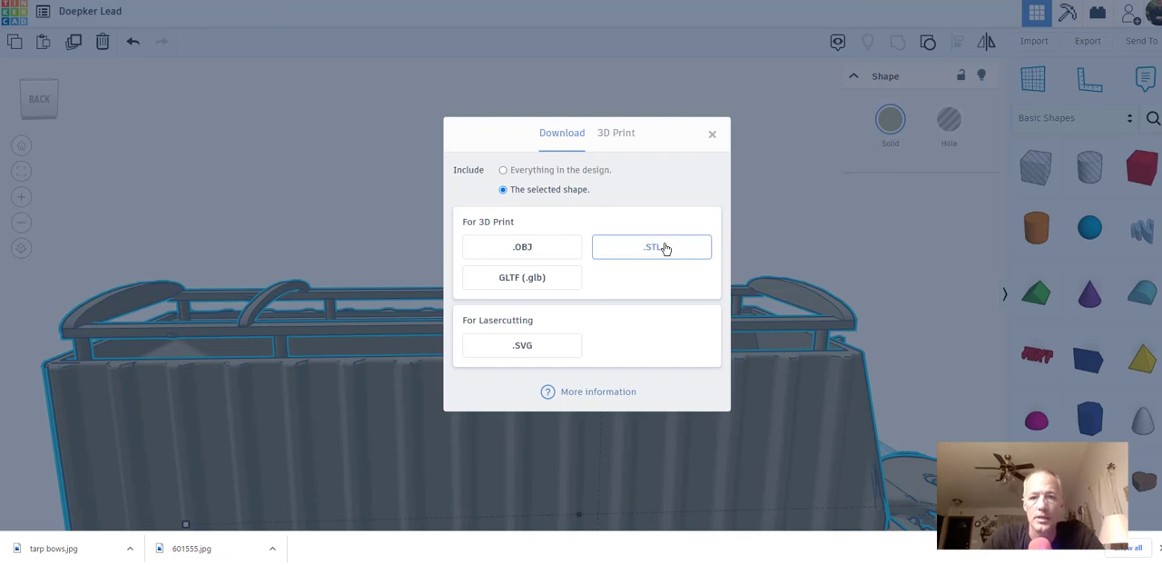
pyautogui.click(651, 247)
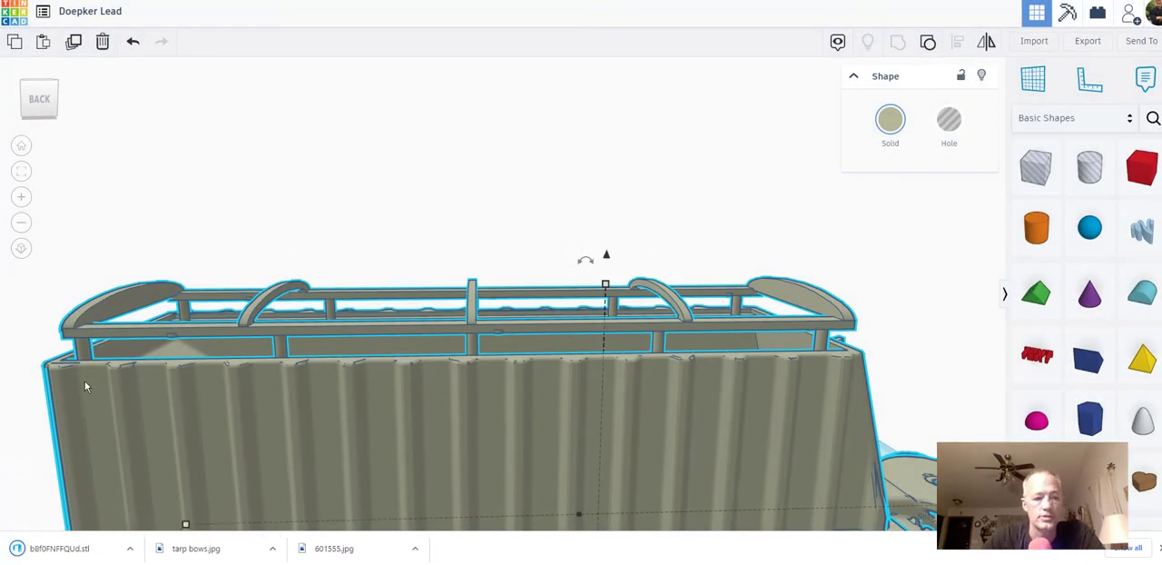
pyautogui.moveTo(403, 316)
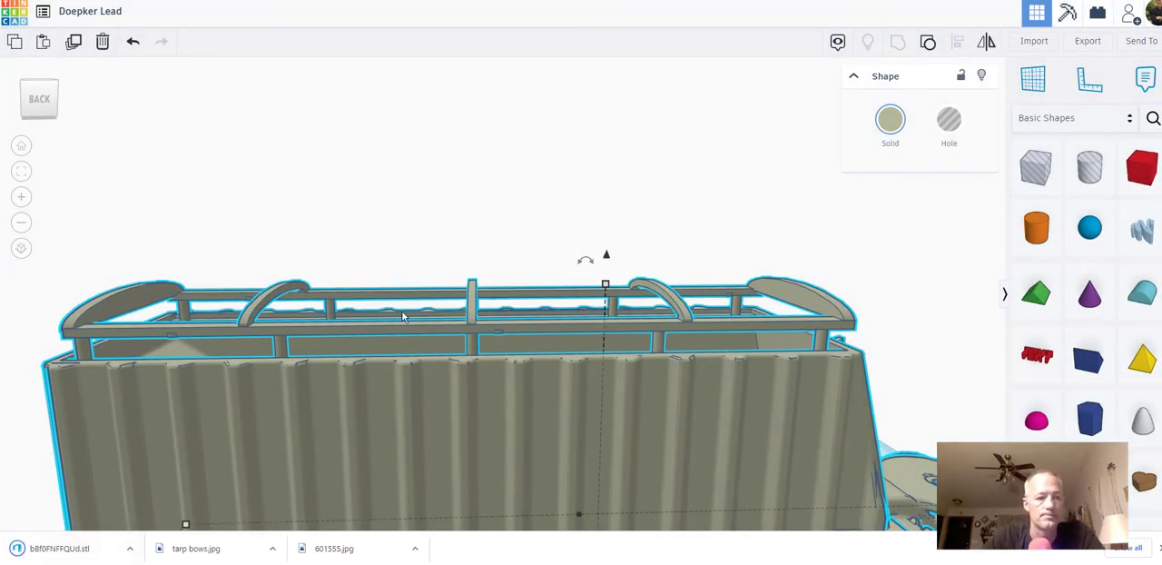